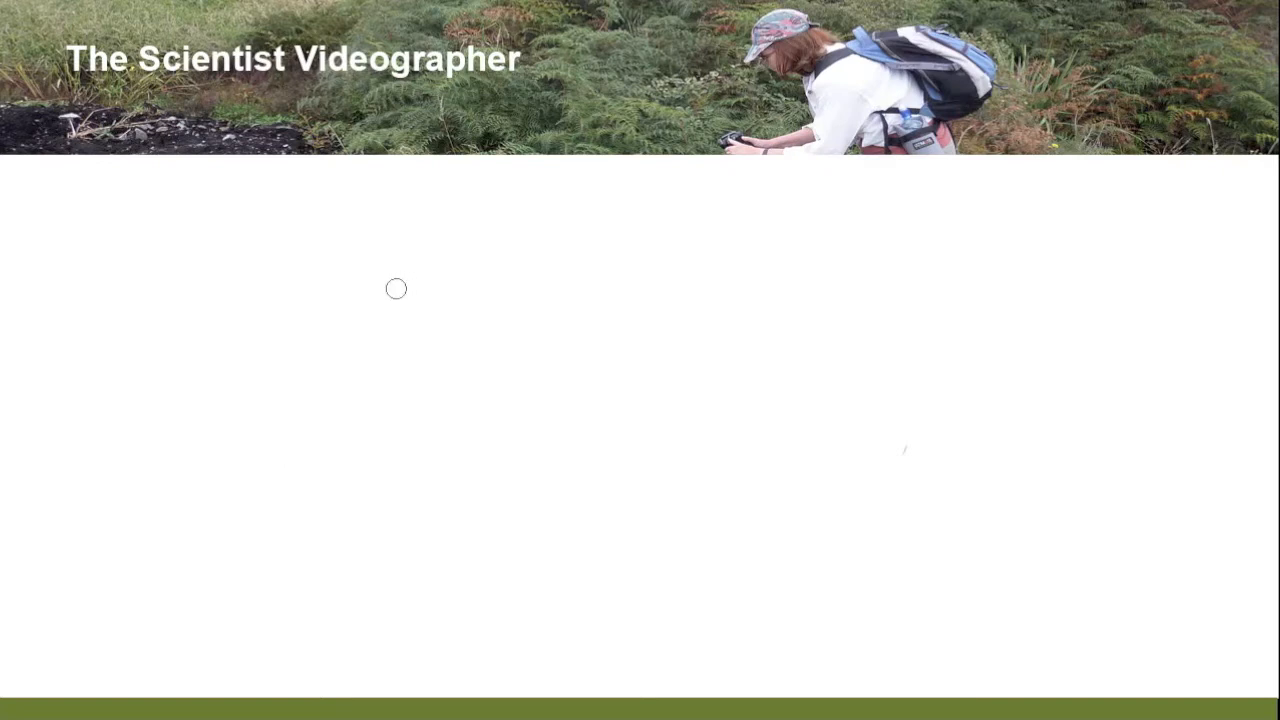
mouse_move(84, 200)
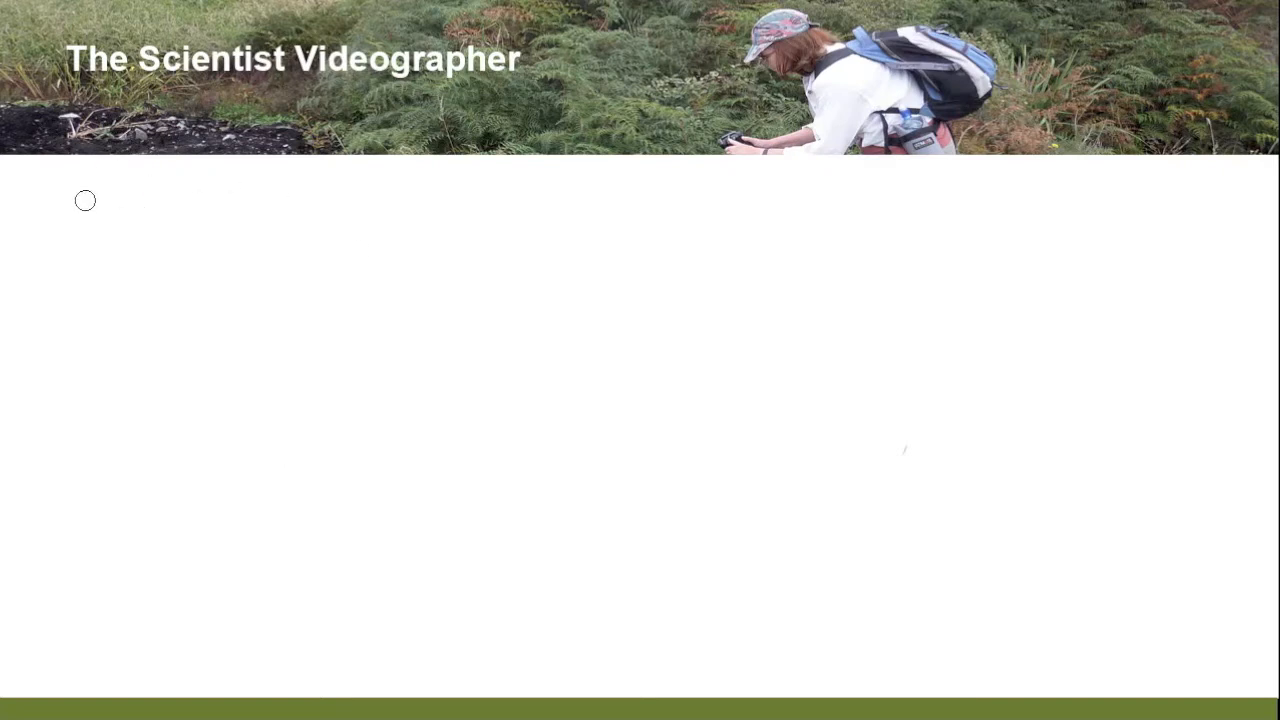
Handwrite 'Electronic White Board' top left, box it, and add an arrow pointing at the box
left_click_drag(84, 200, 180, 220)
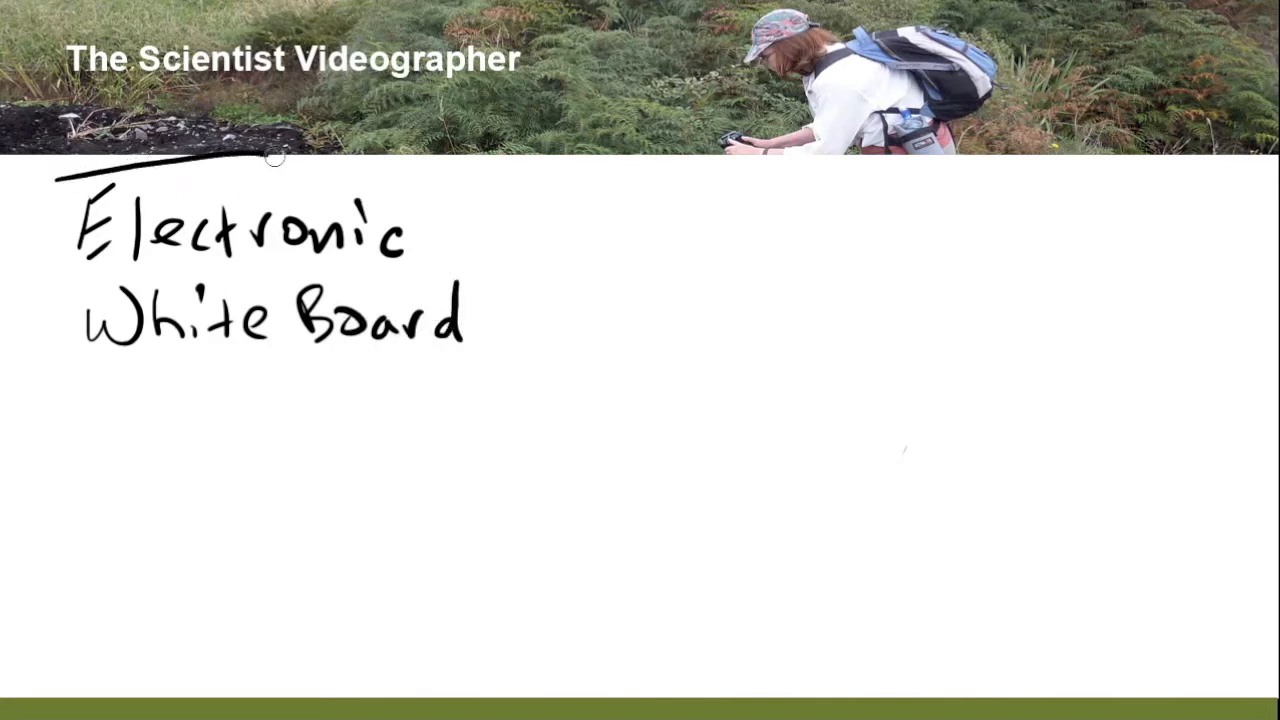
left_click_drag(280, 160, 100, 418)
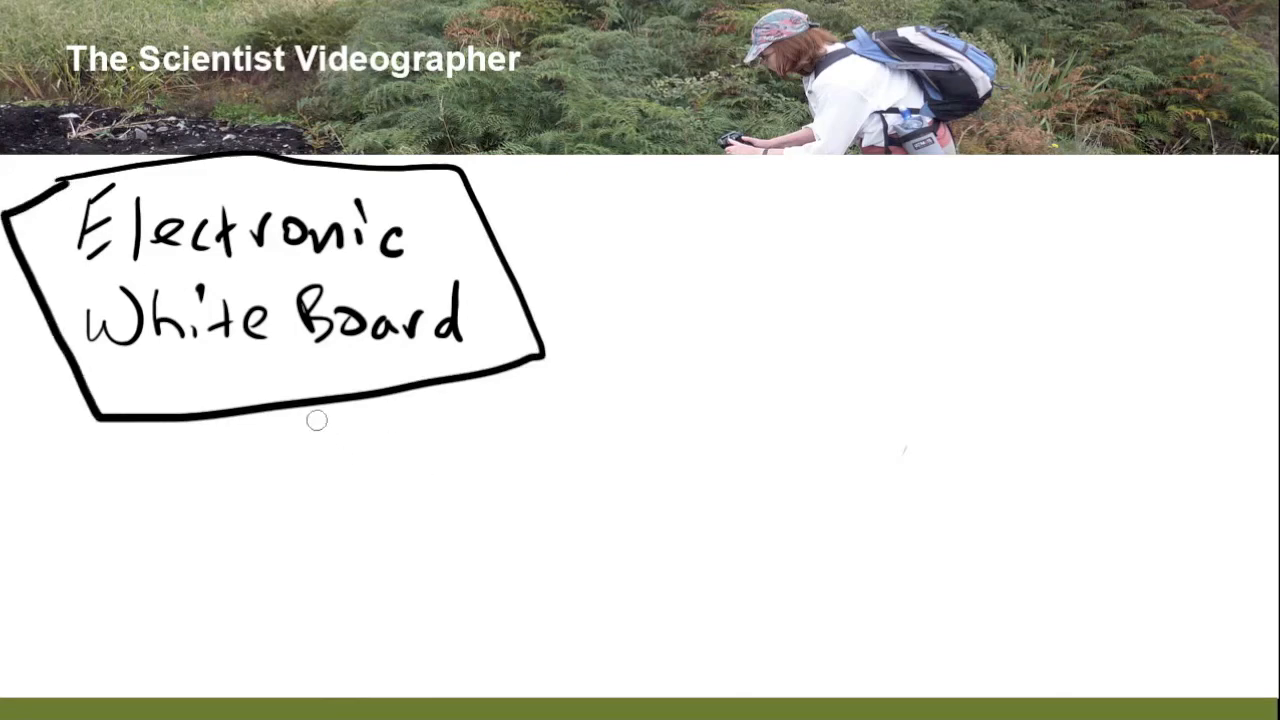
left_click_drag(320, 420, 396, 456)
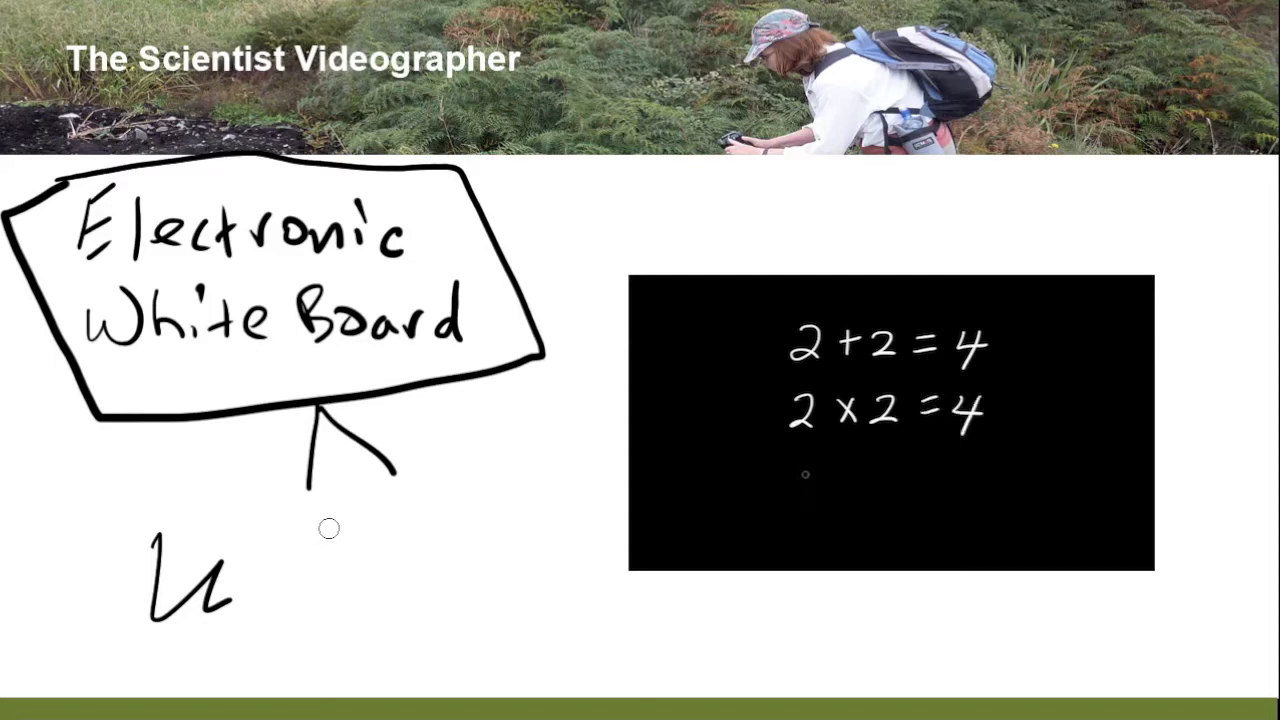
Write a 2 on the black drawing-pad panel to start the 2+2=4 equation
type("2")
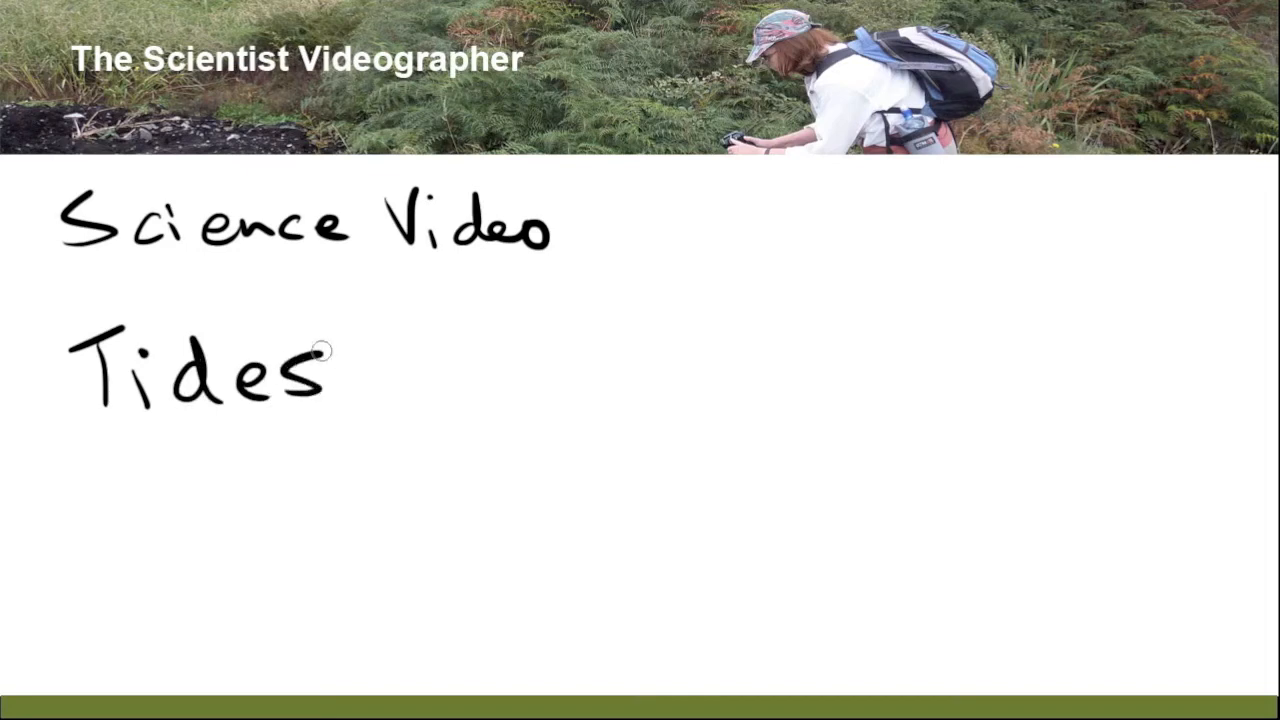
mouse_move(376, 364)
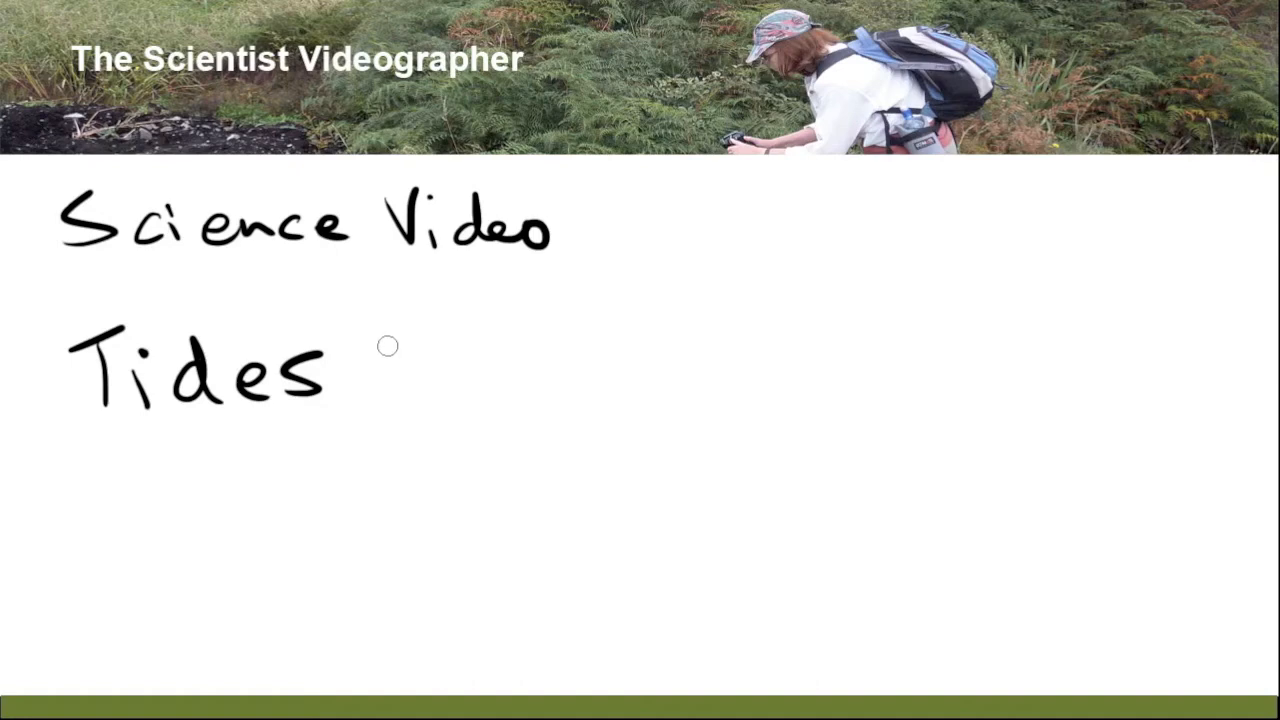
mouse_move(386, 338)
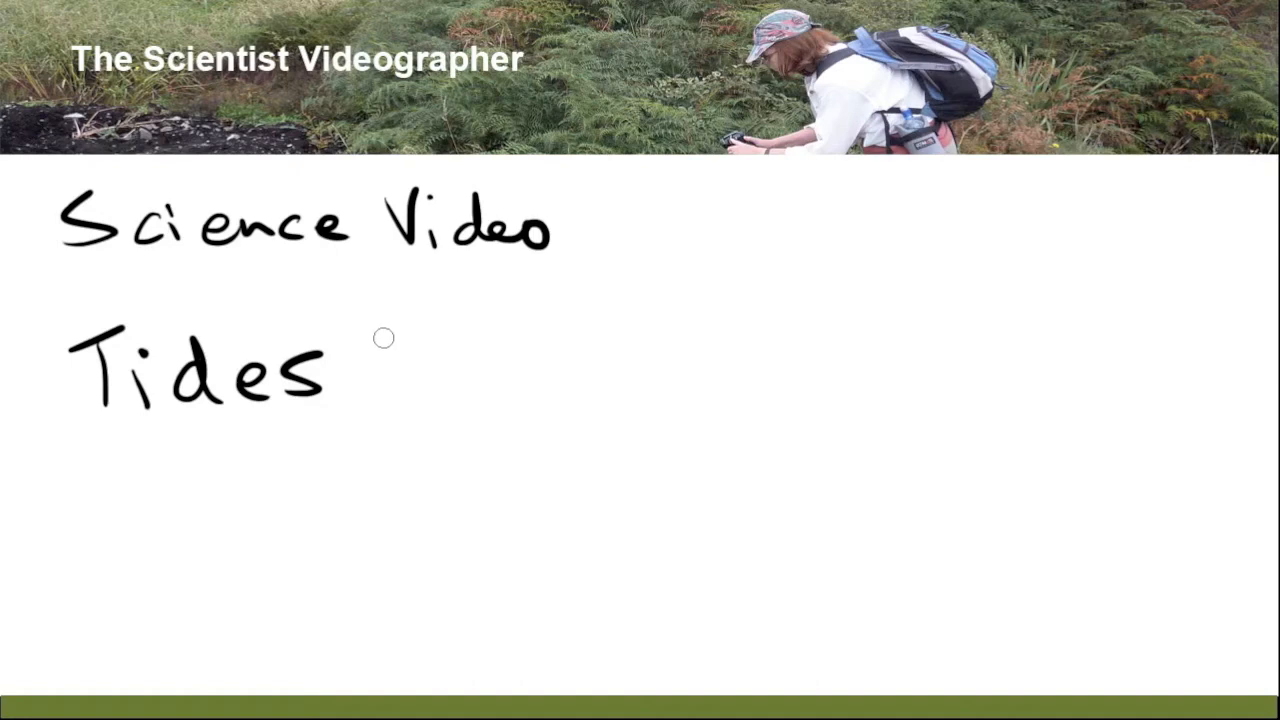
mouse_move(444, 326)
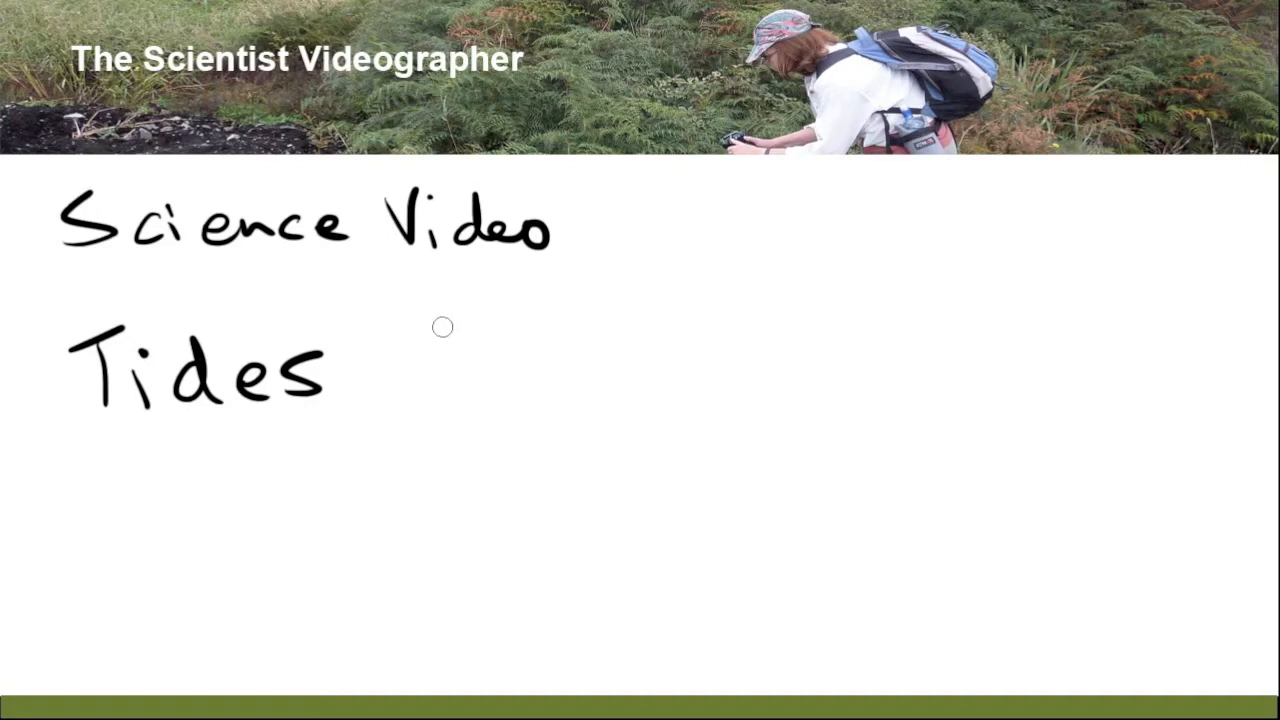
mouse_move(506, 294)
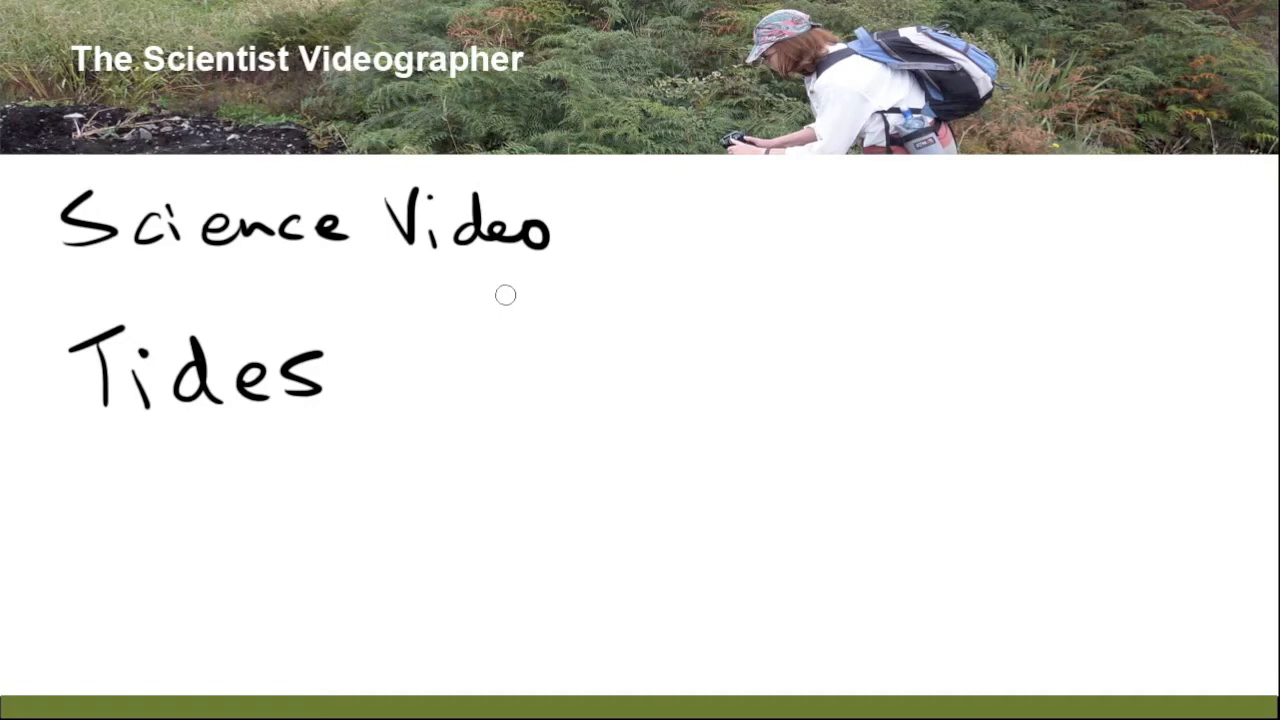
mouse_move(608, 480)
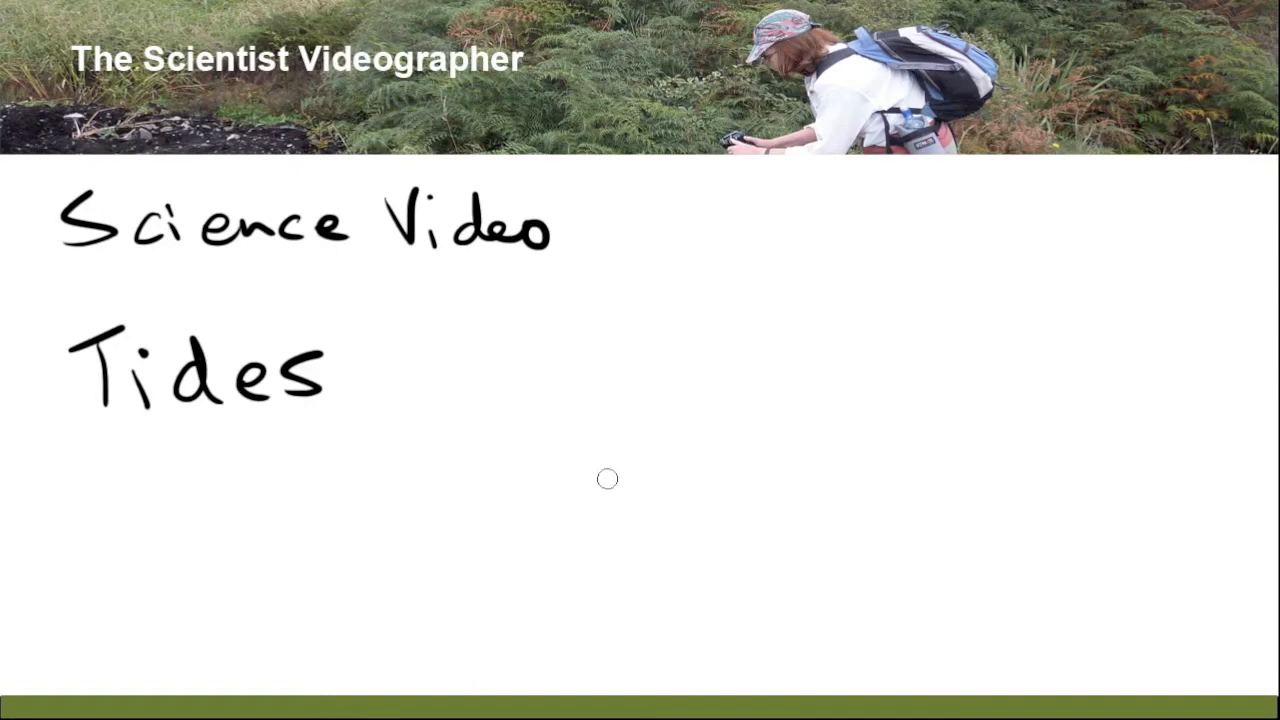
mouse_move(772, 388)
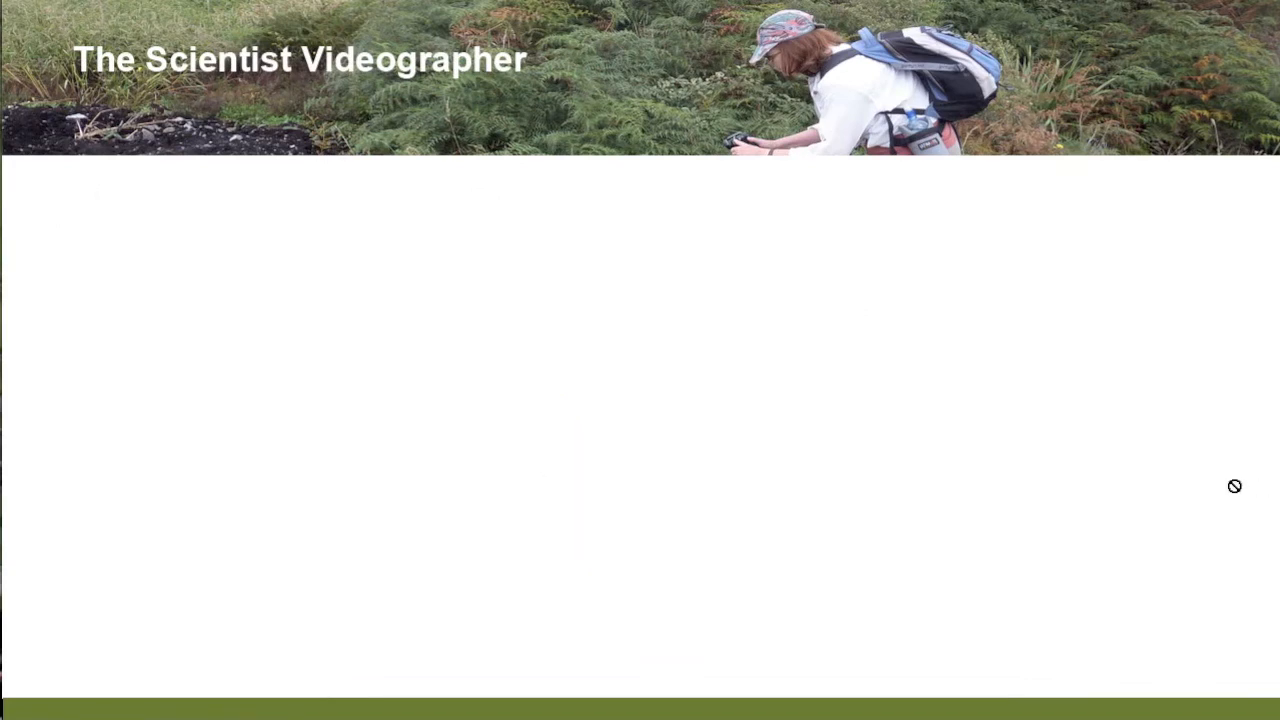
mouse_move(826, 602)
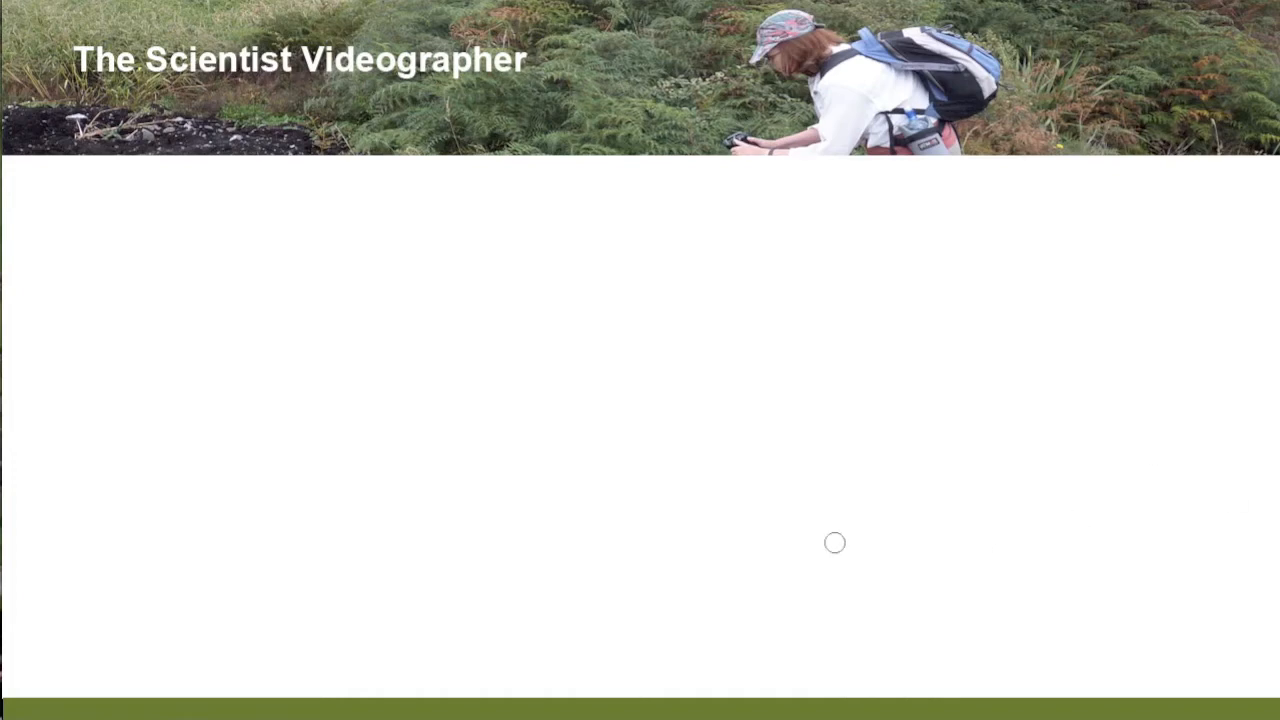
mouse_move(180, 228)
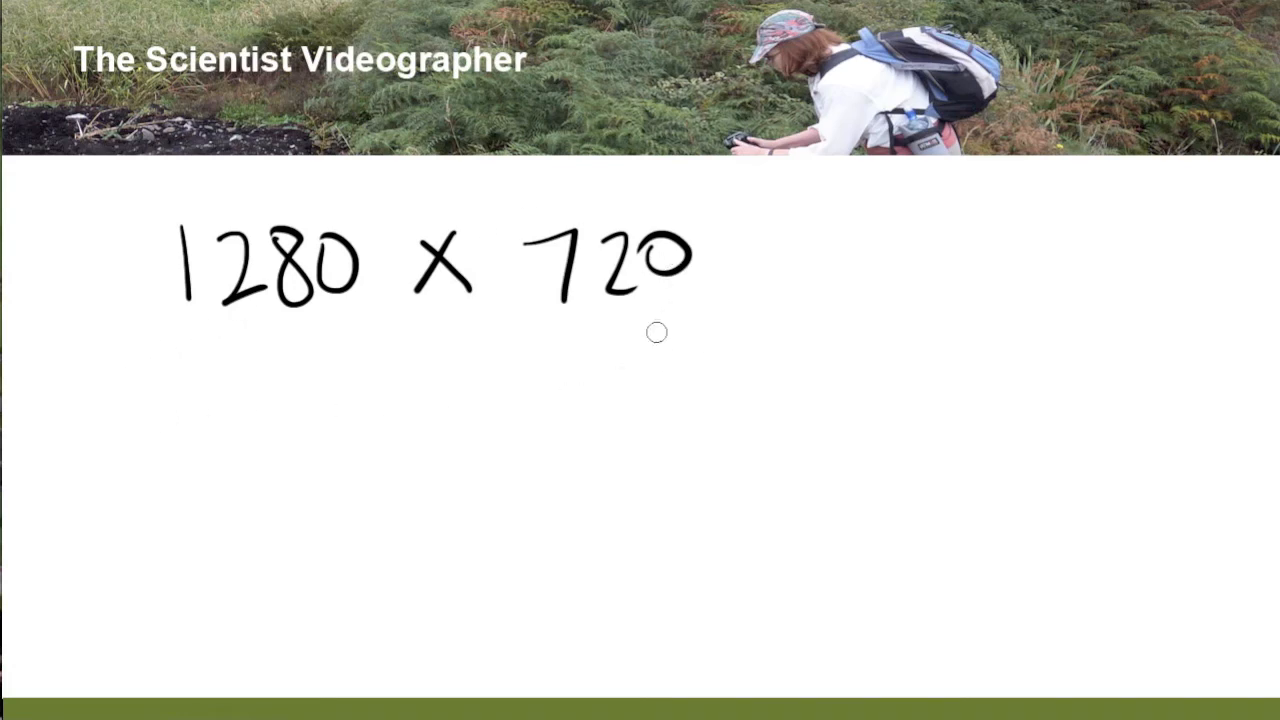
mouse_move(296, 432)
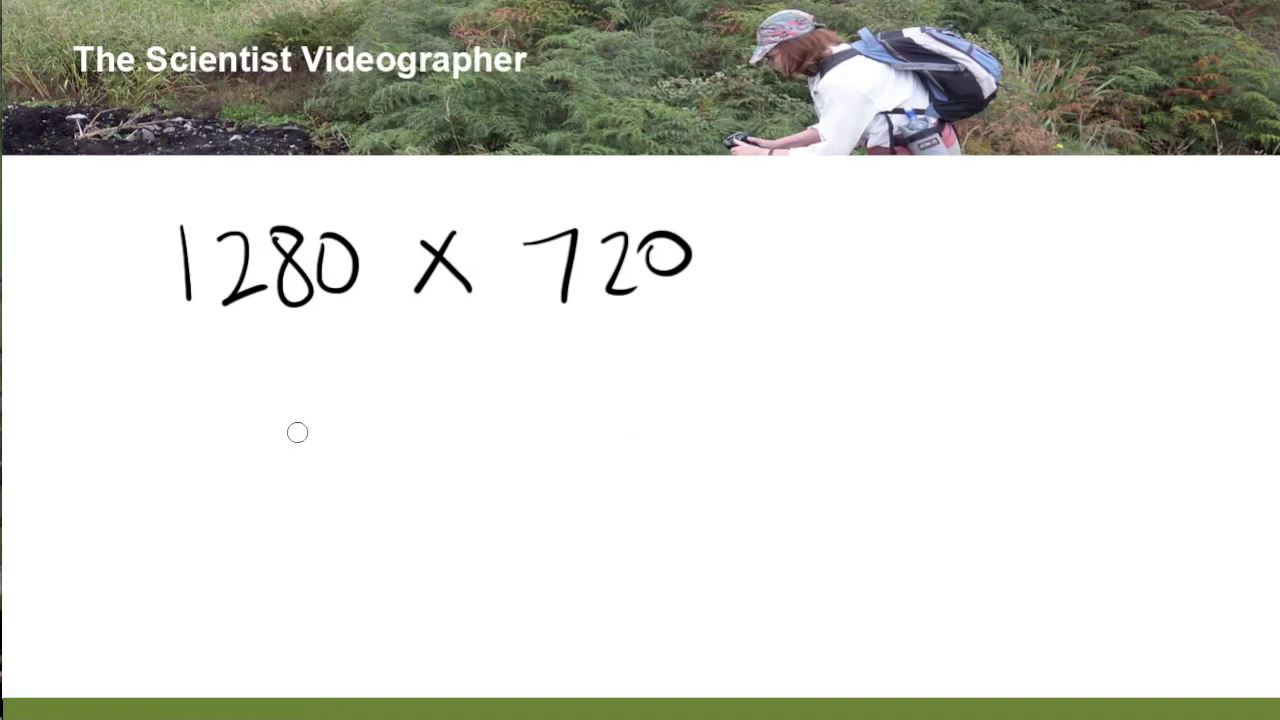
mouse_move(236, 418)
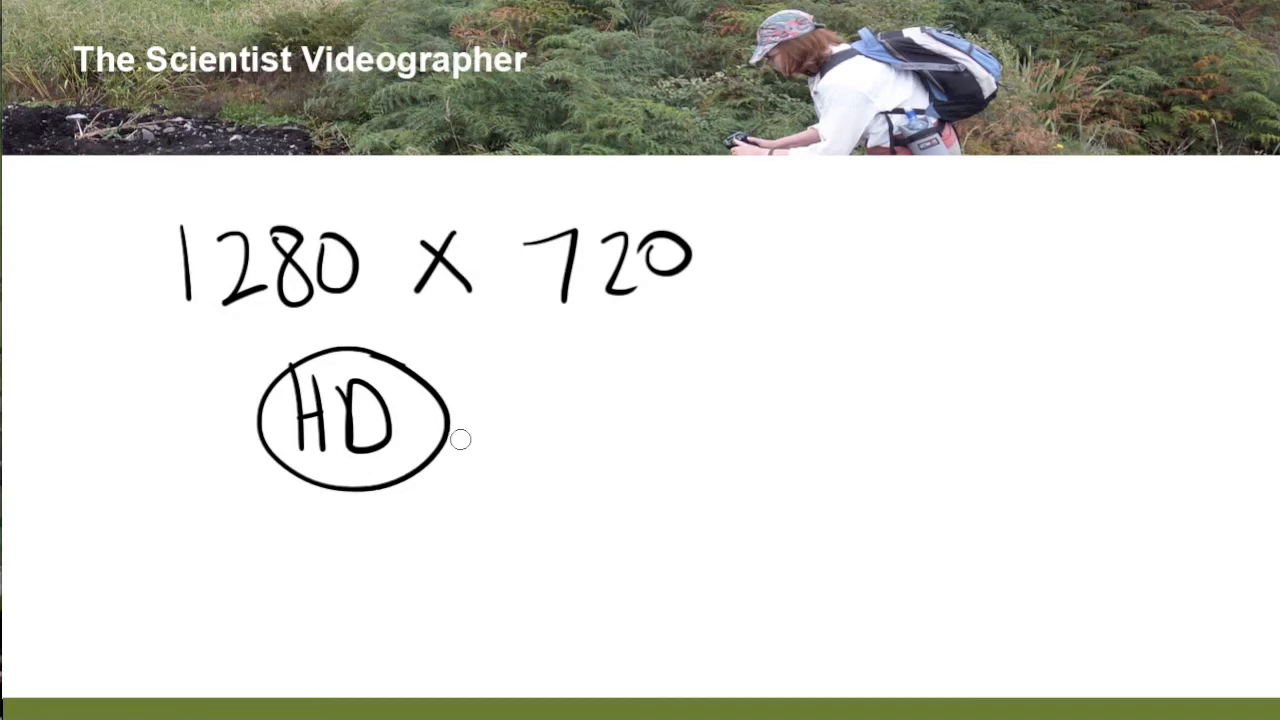
mouse_move(468, 428)
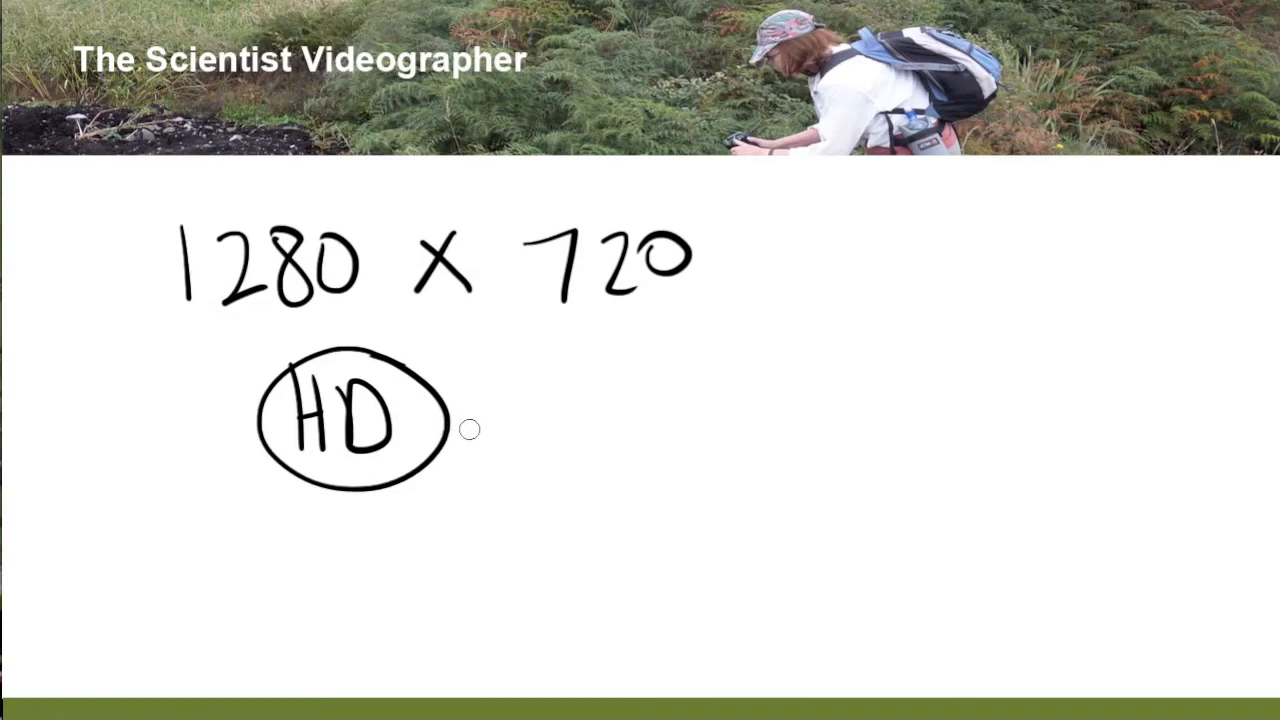
mouse_move(500, 474)
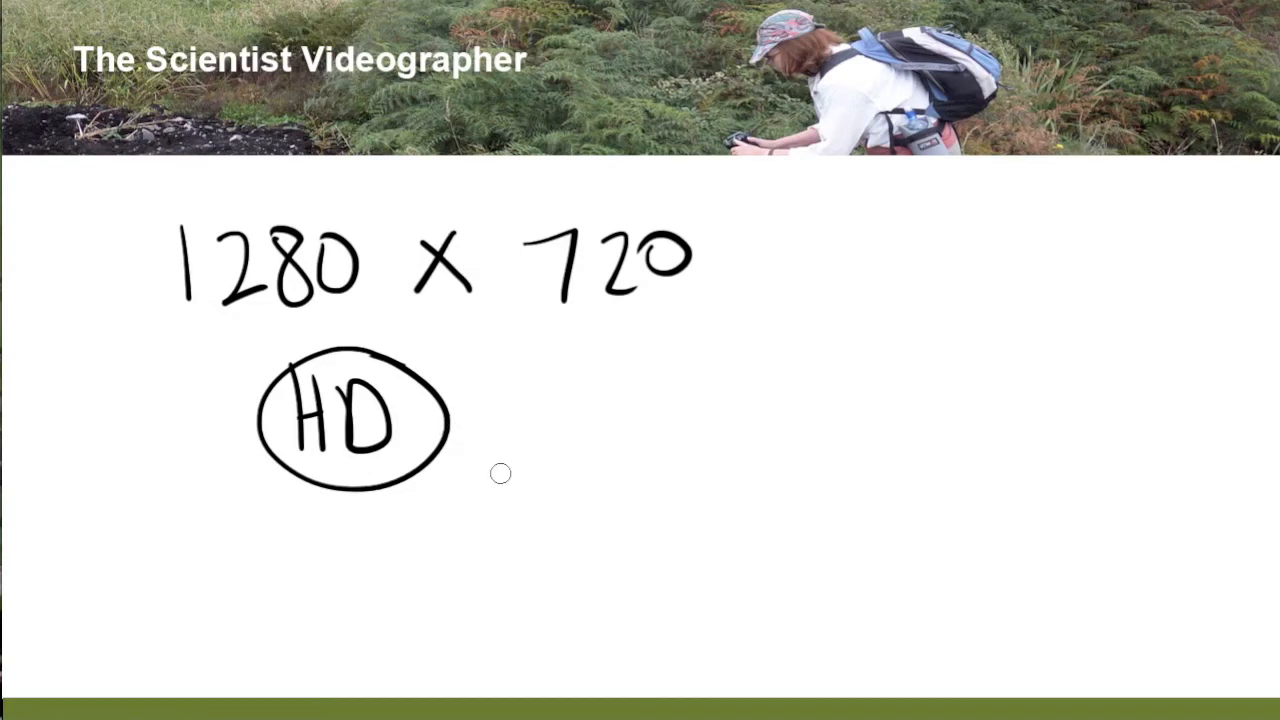
left_click_drag(530, 560, 430, 480)
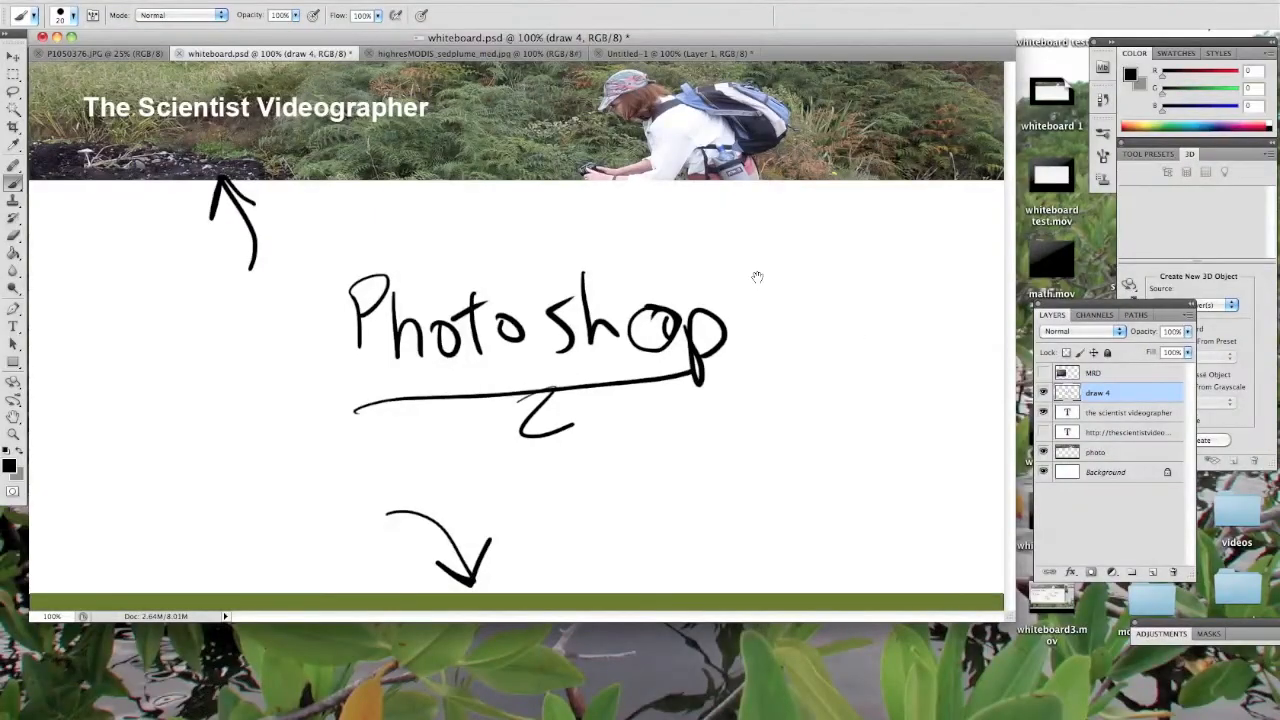
mouse_move(972, 428)
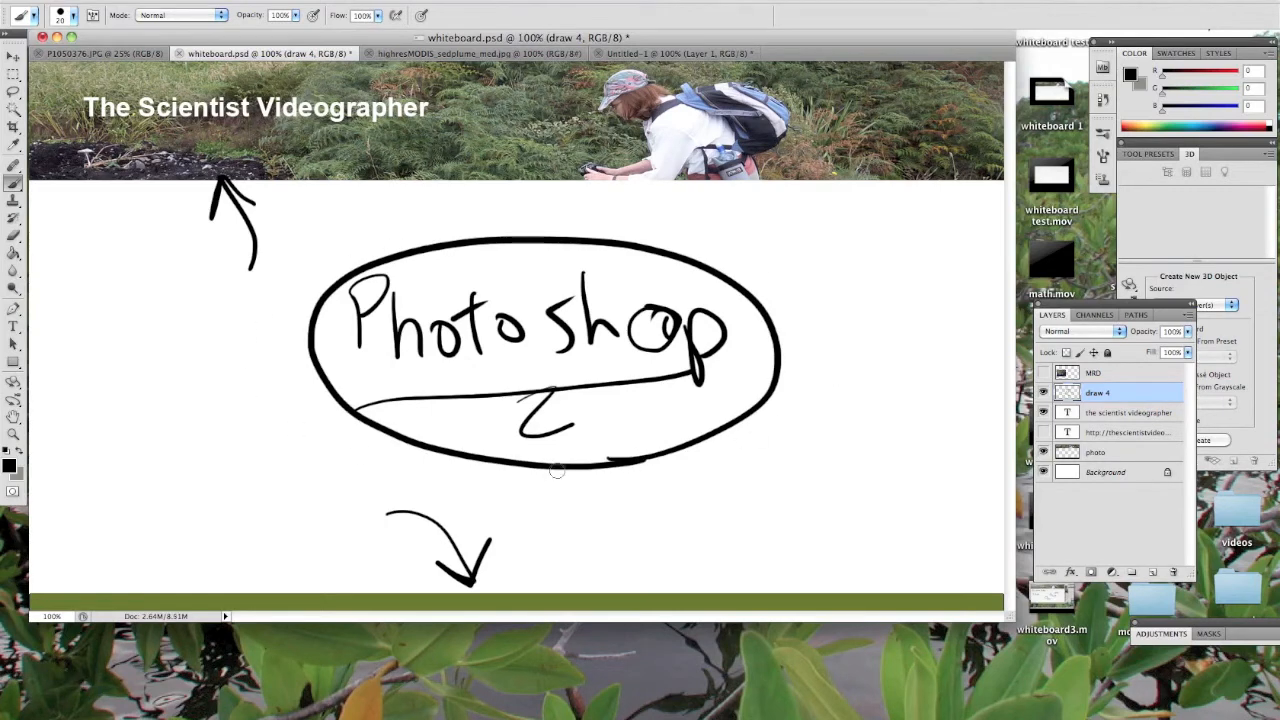
mouse_move(878, 368)
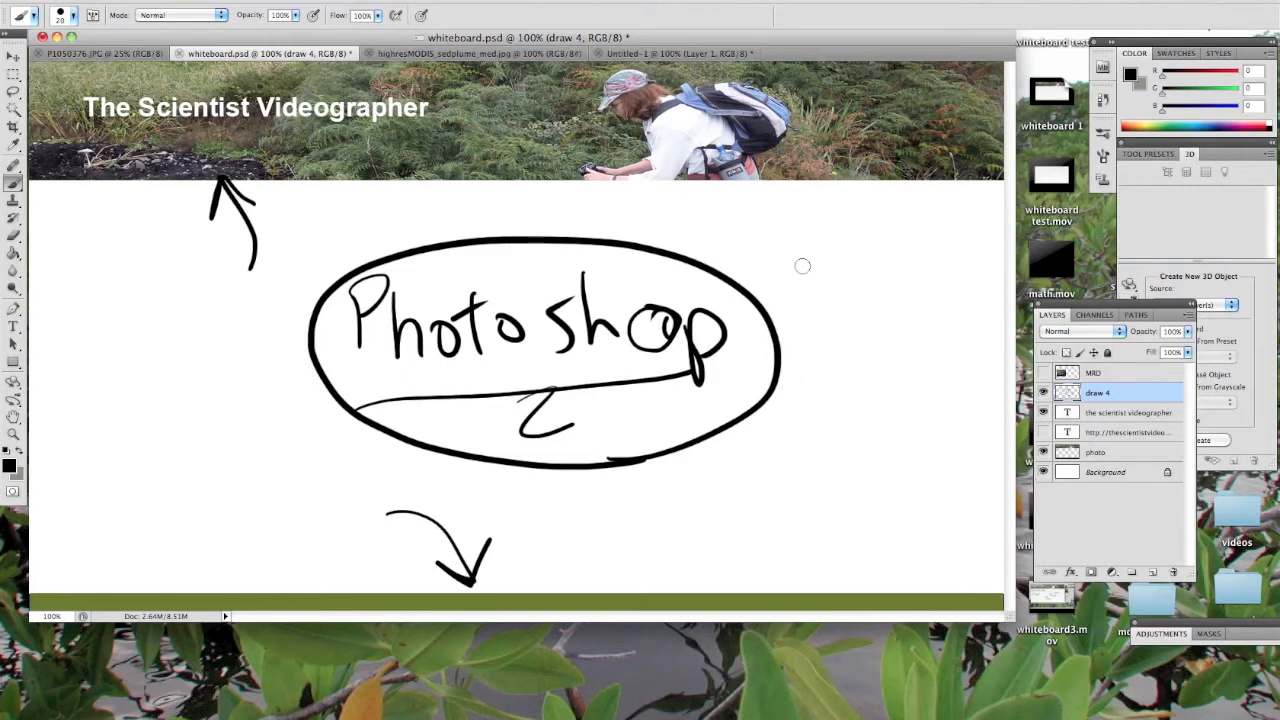
mouse_move(728, 344)
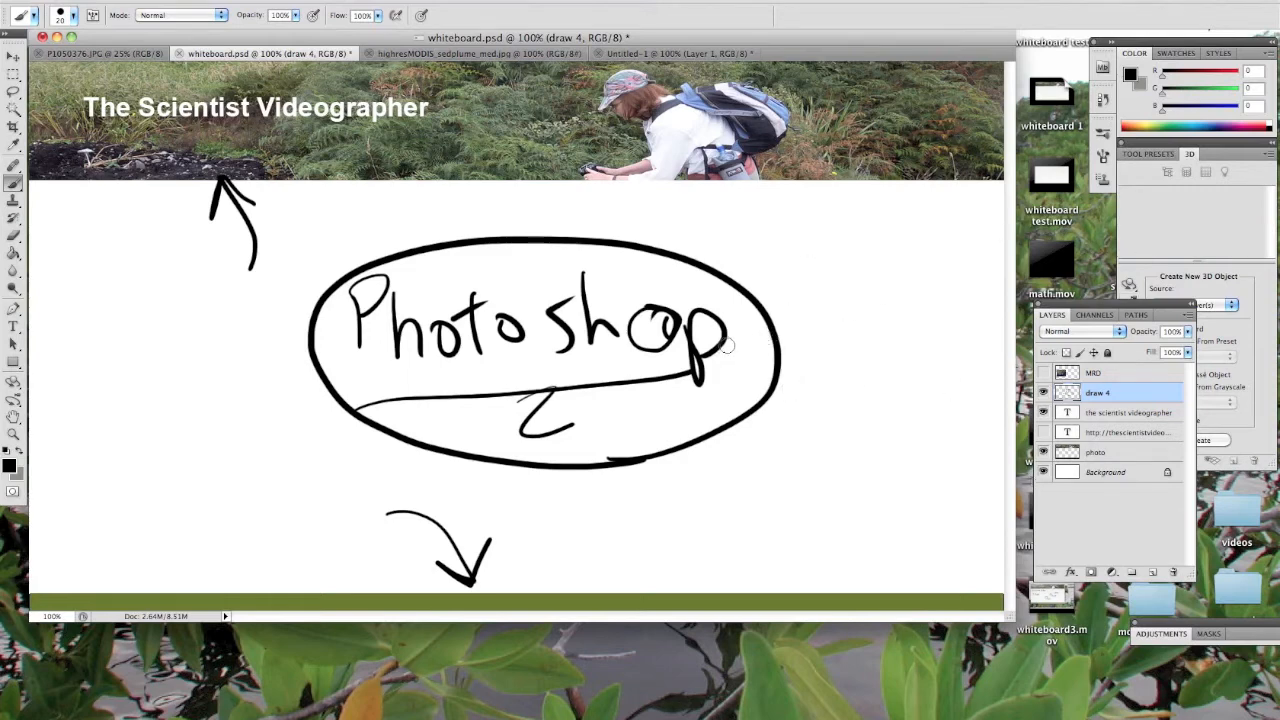
mouse_move(740, 352)
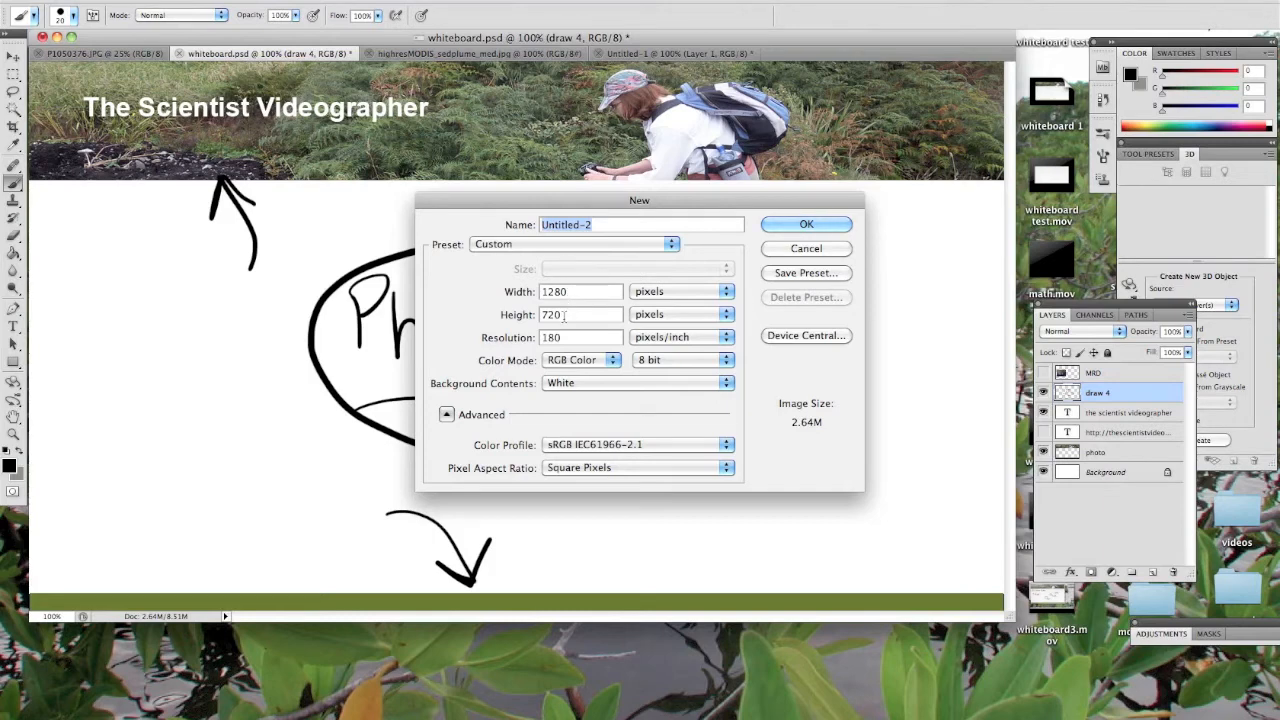
mouse_move(806, 224)
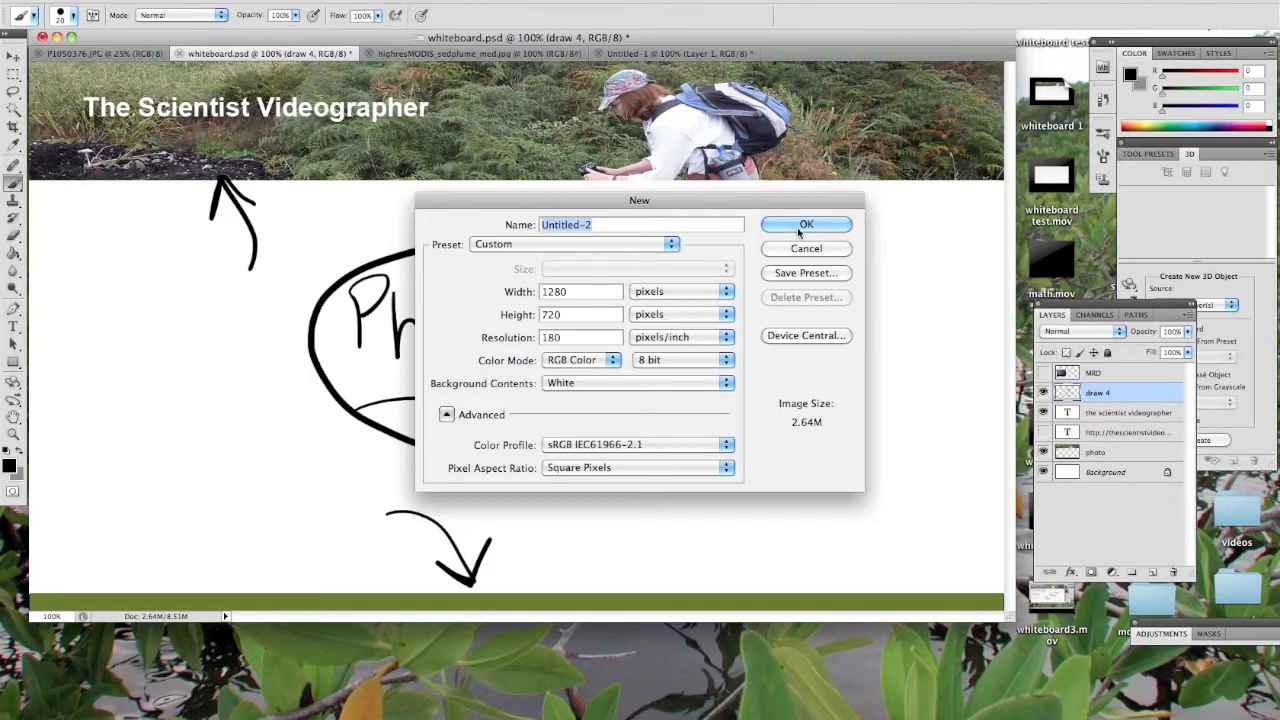
left_click(806, 224)
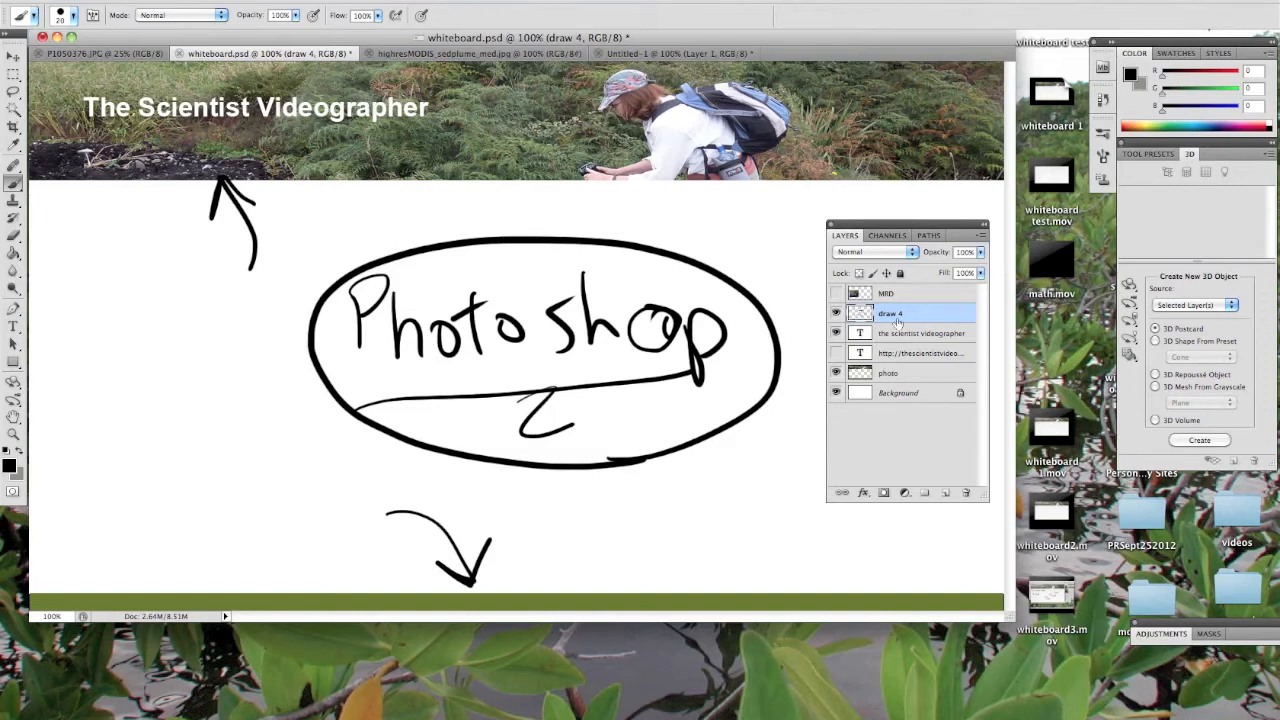
Hide the circled sketch layer and start choosing a new foreground colour
left_click(836, 332)
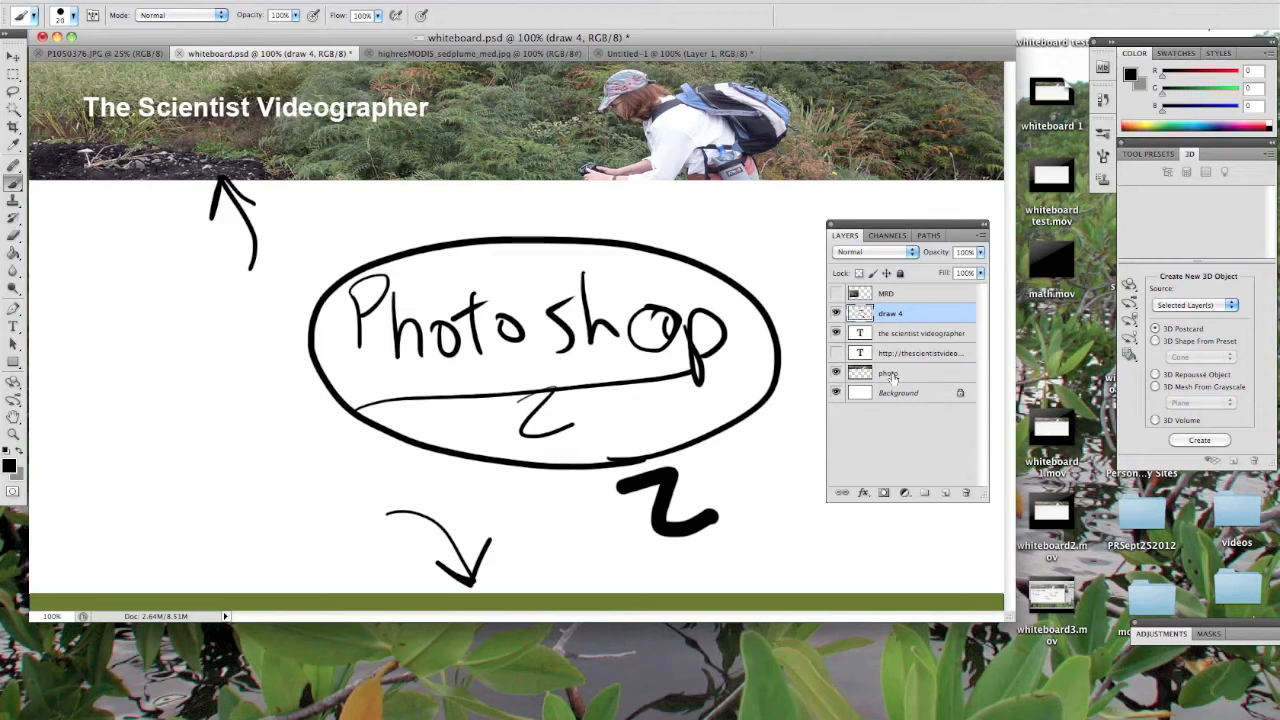
left_click(8, 464)
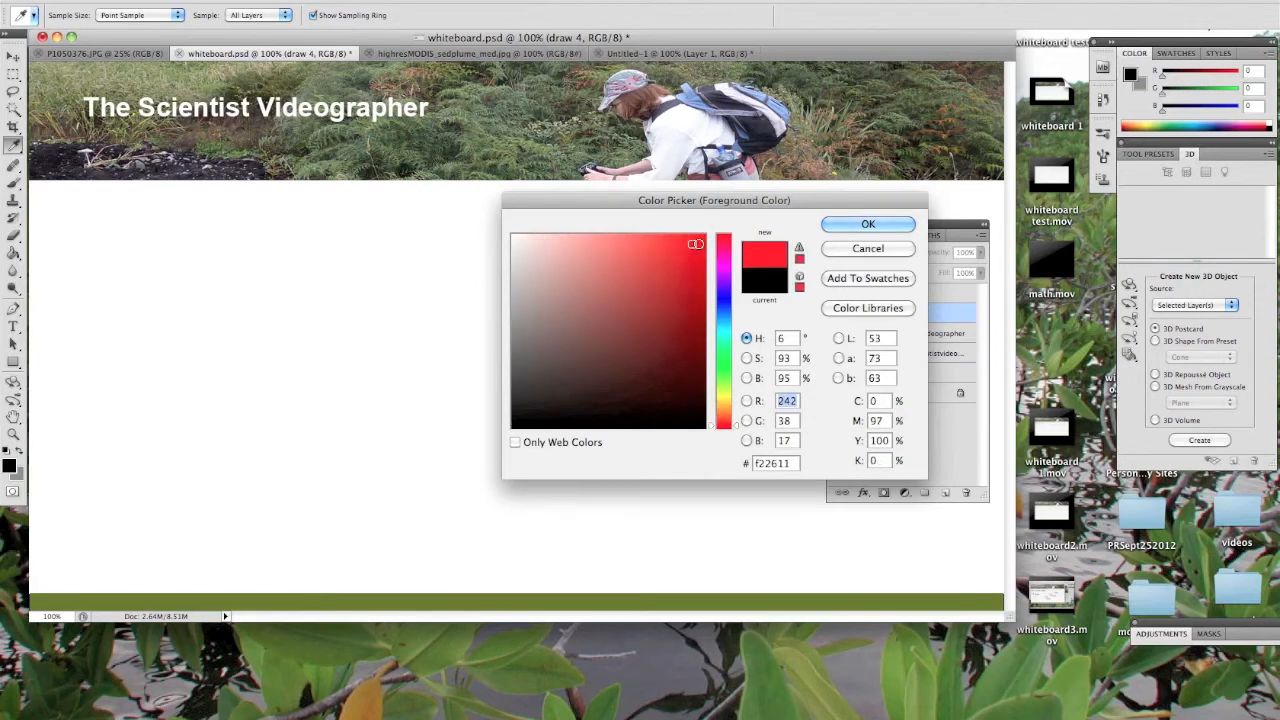
Confirm red as the paint colour, select the MRO layer and make its satellite image visible
left_click(868, 224)
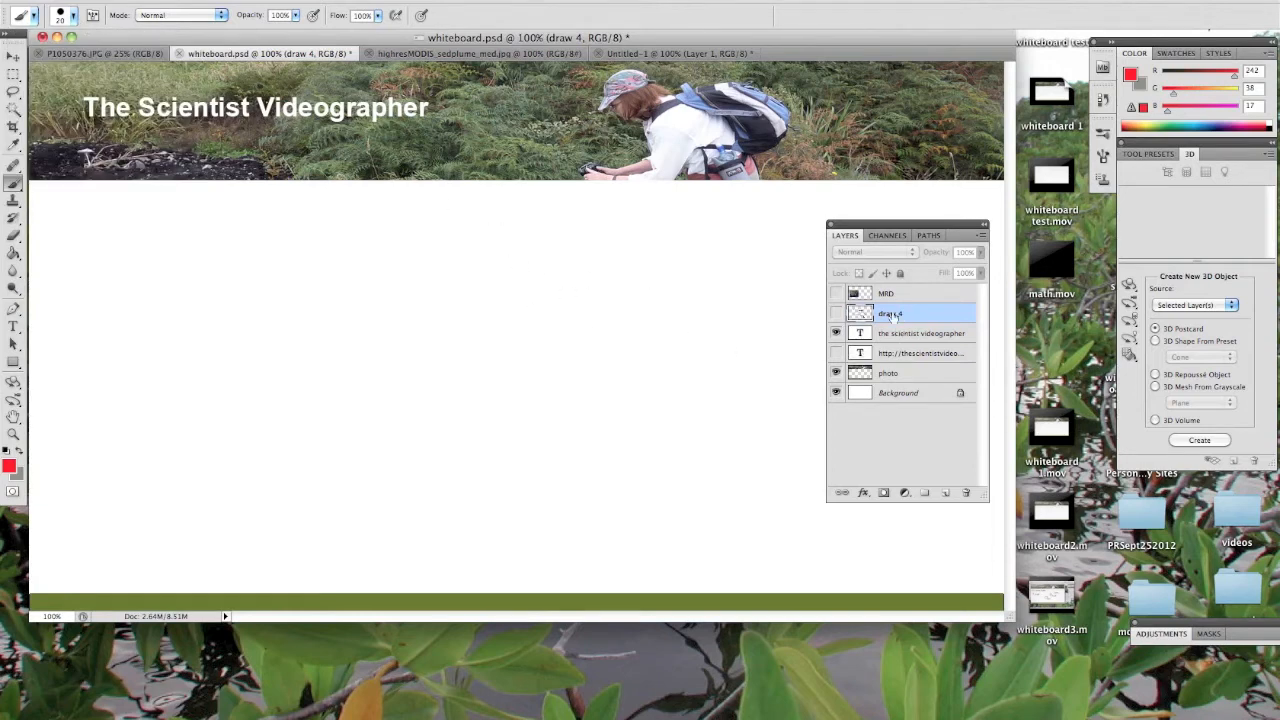
left_click(886, 292)
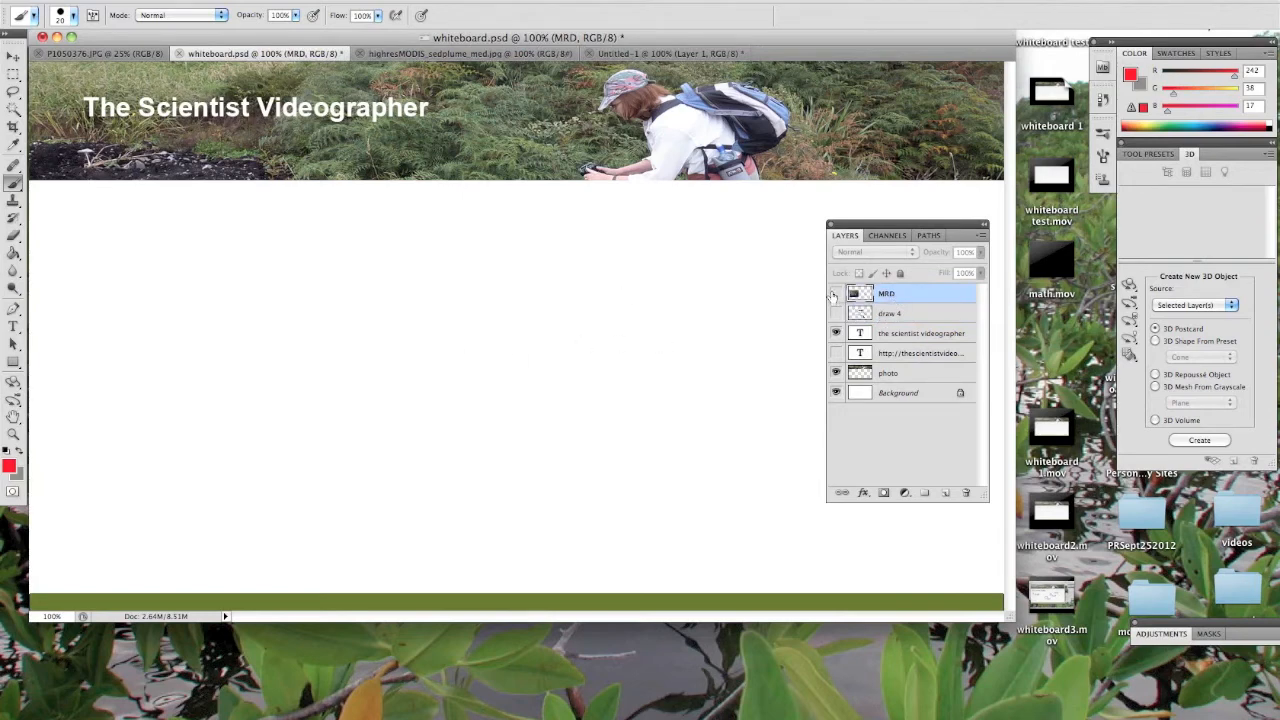
left_click(836, 292)
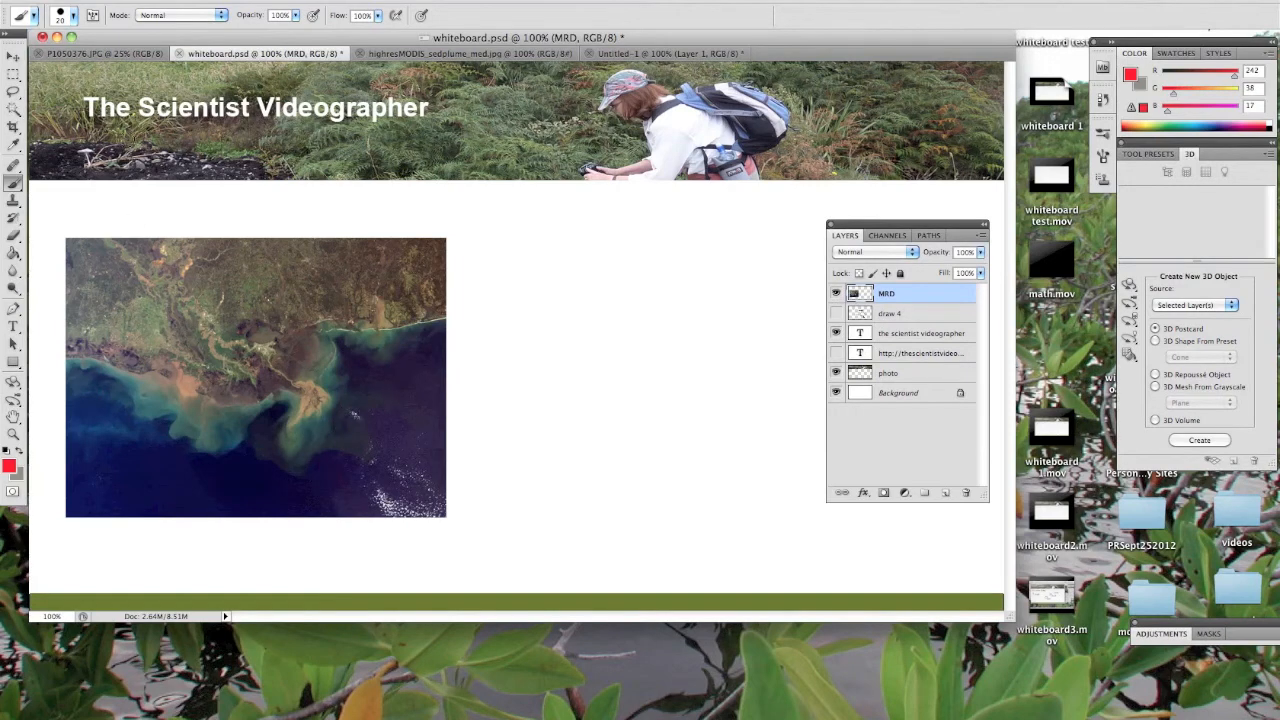
left_click(62, 14)
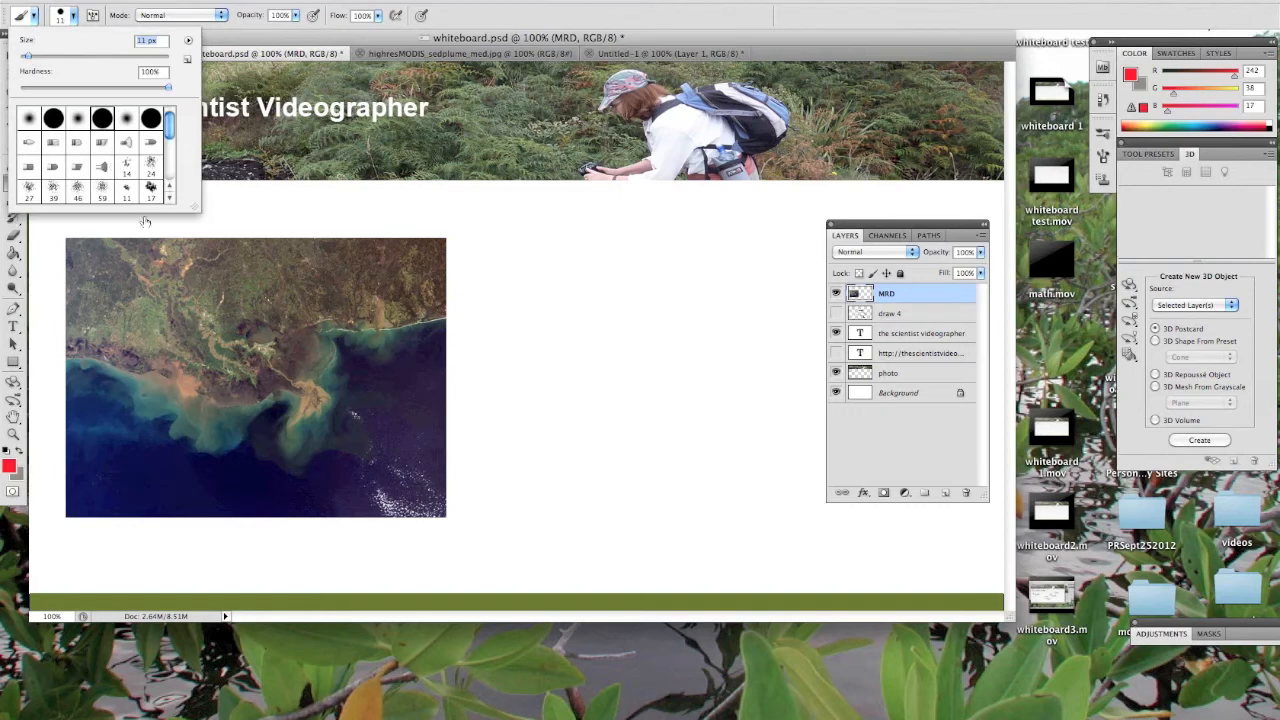
Paint red strokes along the coastline and loop them around the sediment plume
left_click_drag(204, 324, 244, 344)
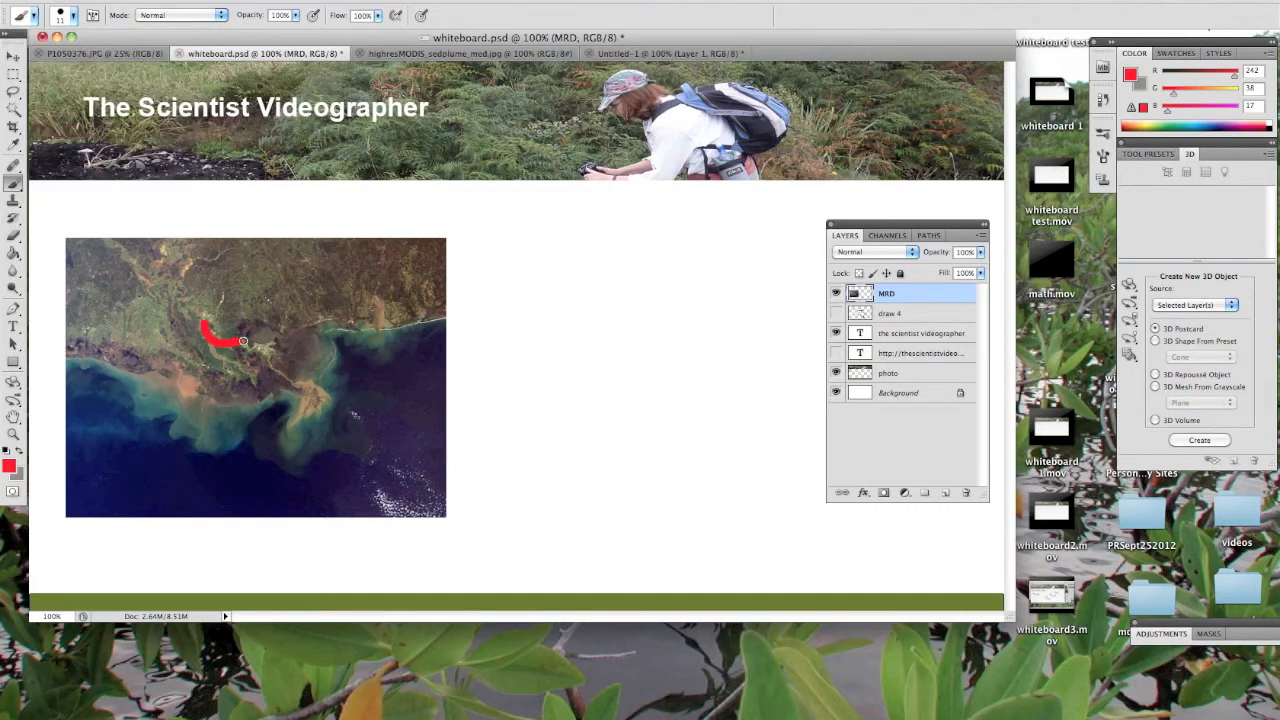
left_click_drag(240, 340, 308, 396)
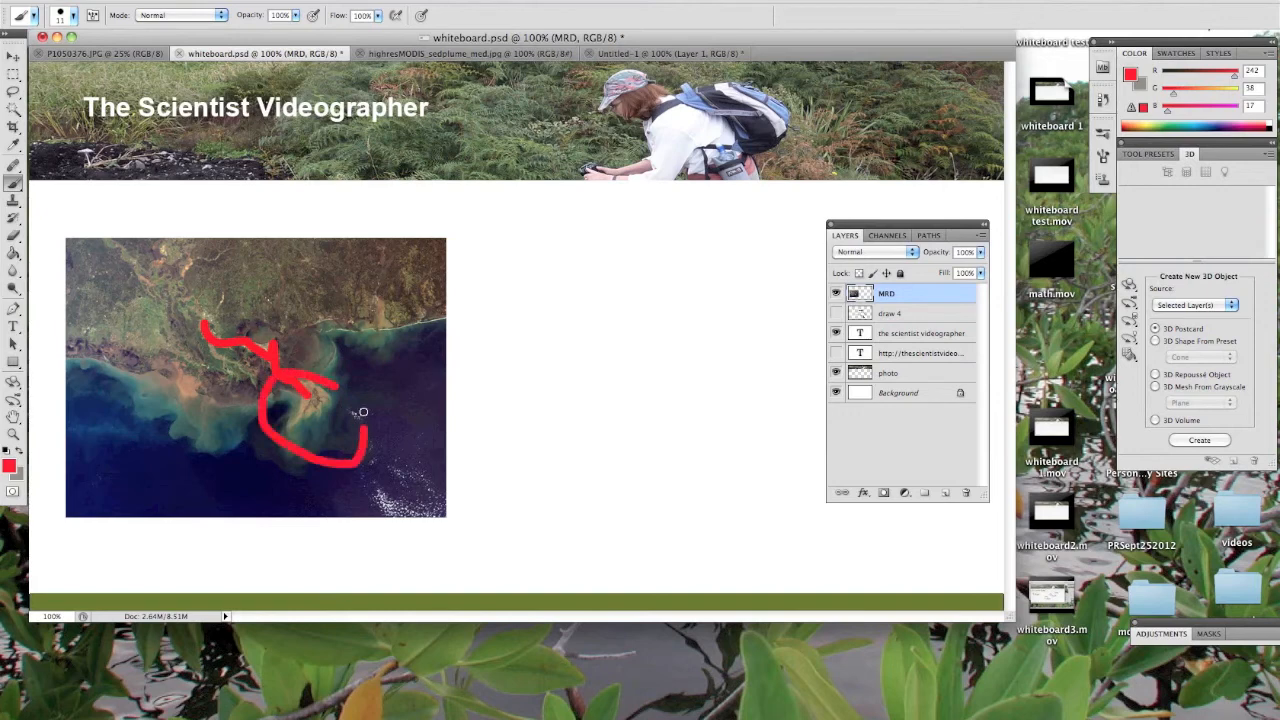
left_click_drag(356, 412, 278, 492)
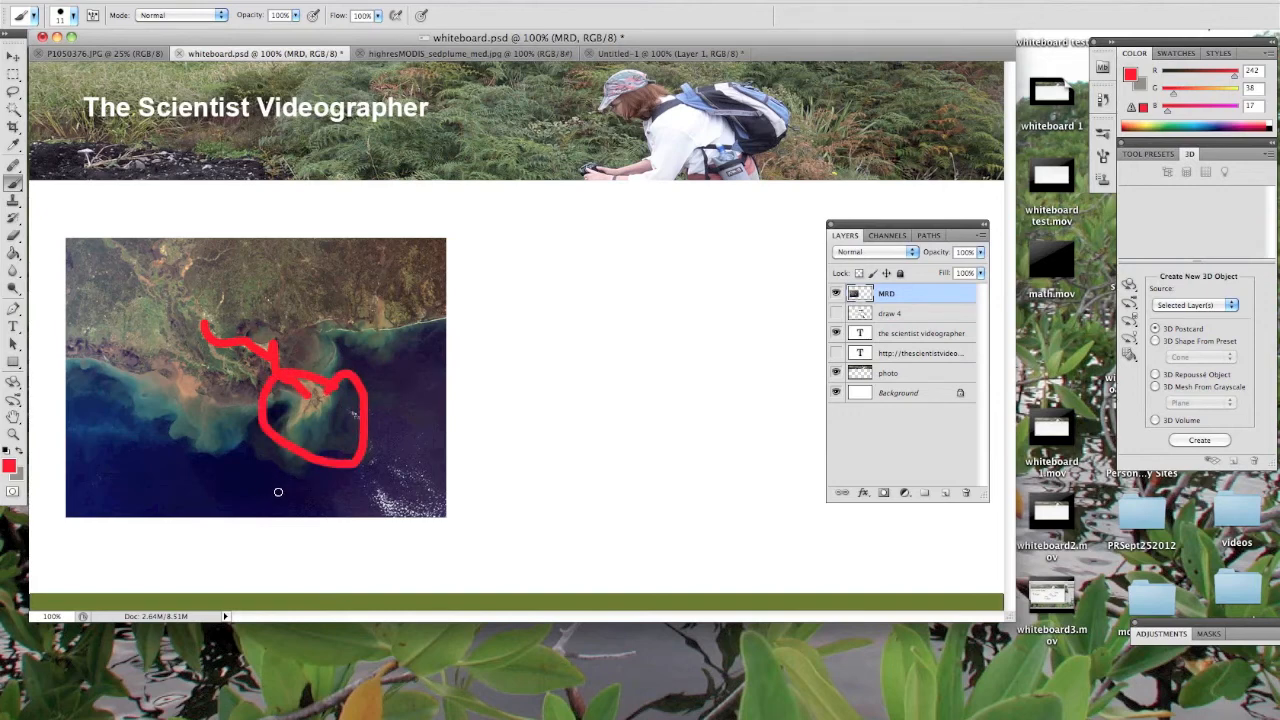
left_click_drag(278, 500, 338, 502)
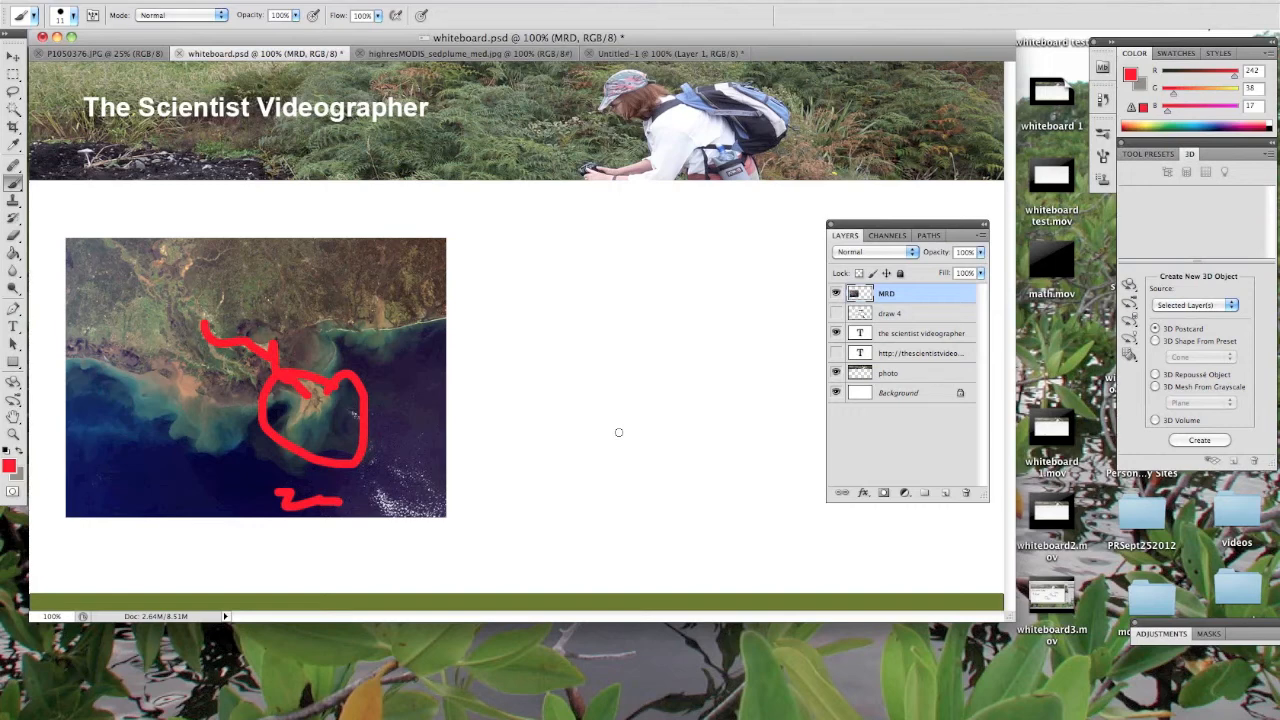
mouse_move(620, 326)
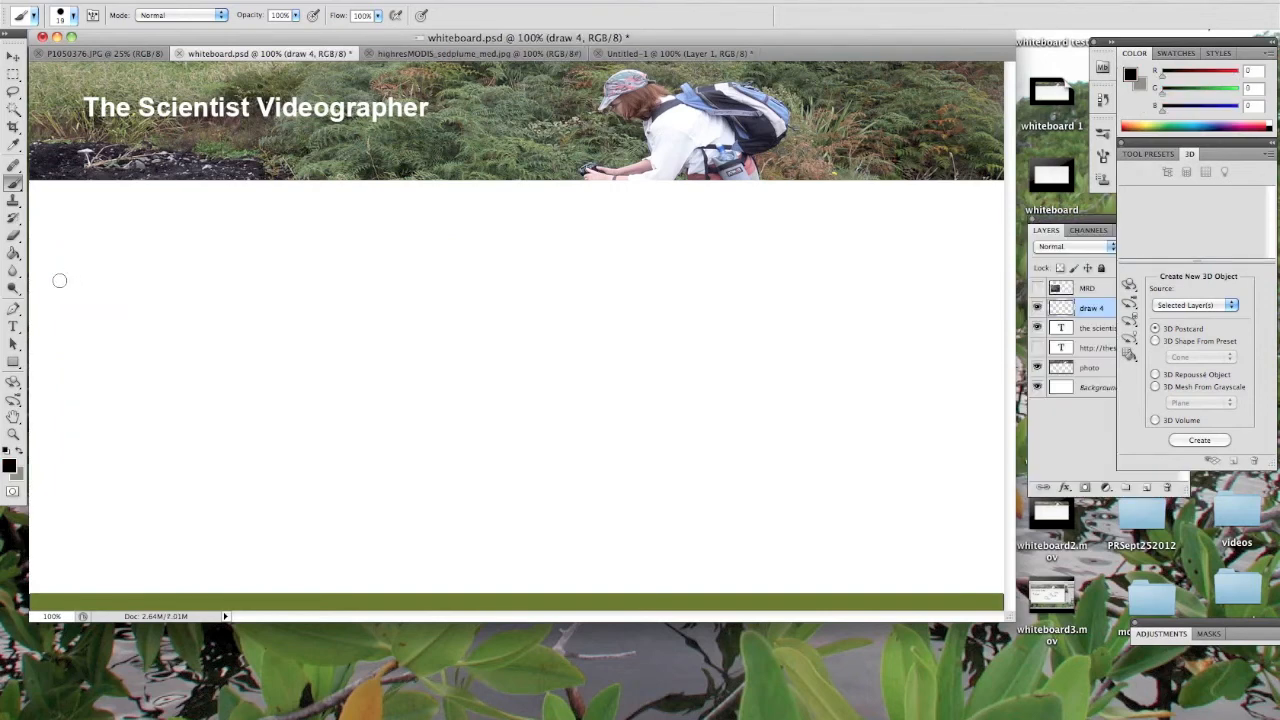
mouse_move(56, 206)
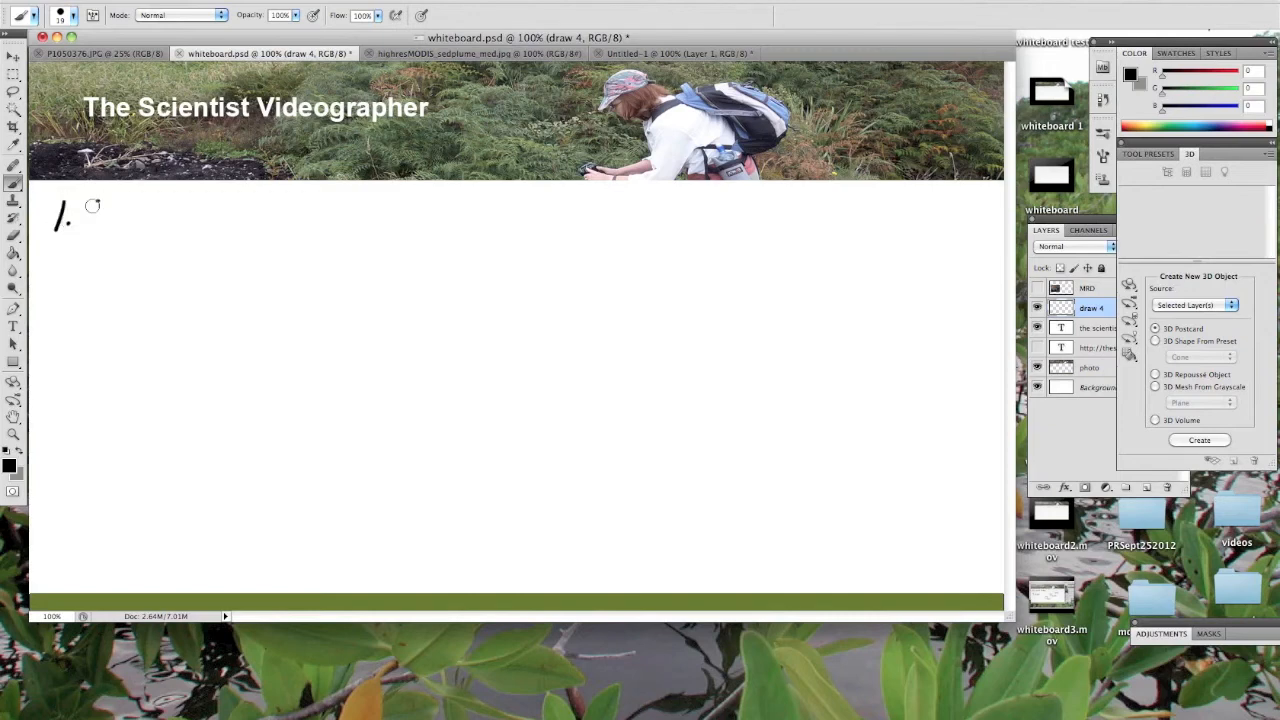
Handwrite list items 1 QuickTime and 2 Screenflow-Mac on the whiteboard
left_click_drag(80, 210, 144, 224)
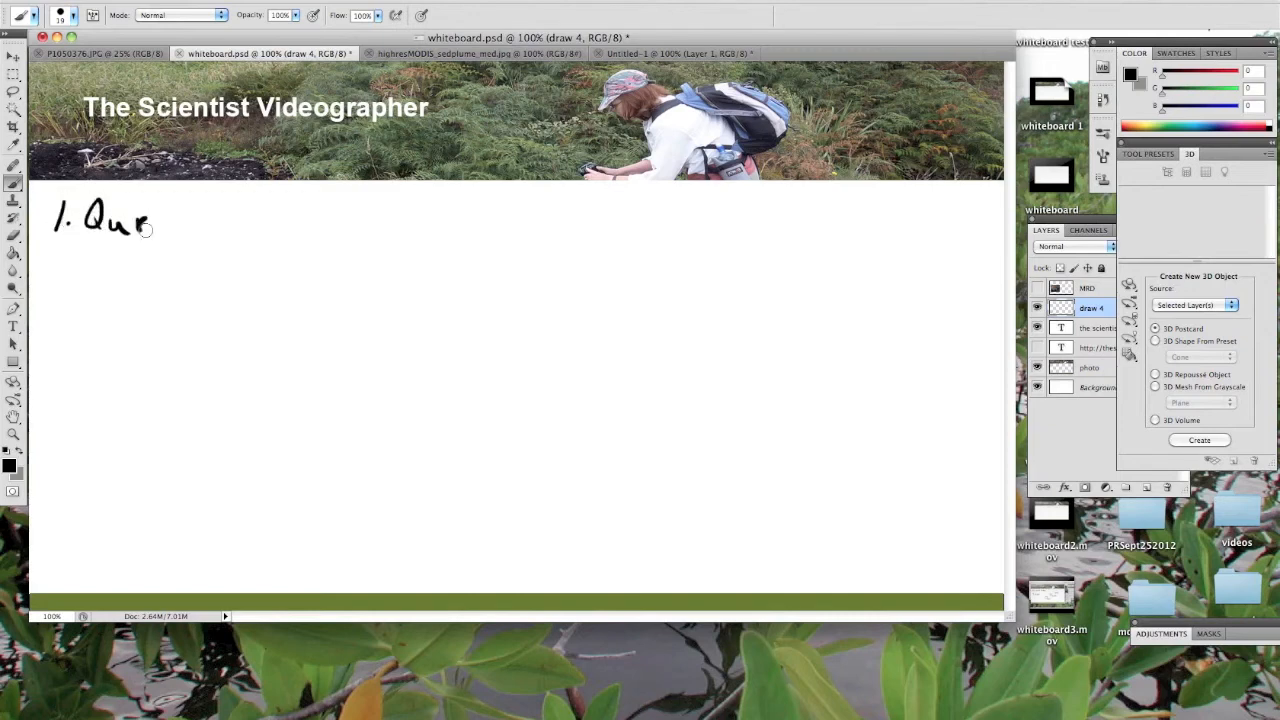
left_click_drag(144, 224, 176, 210)
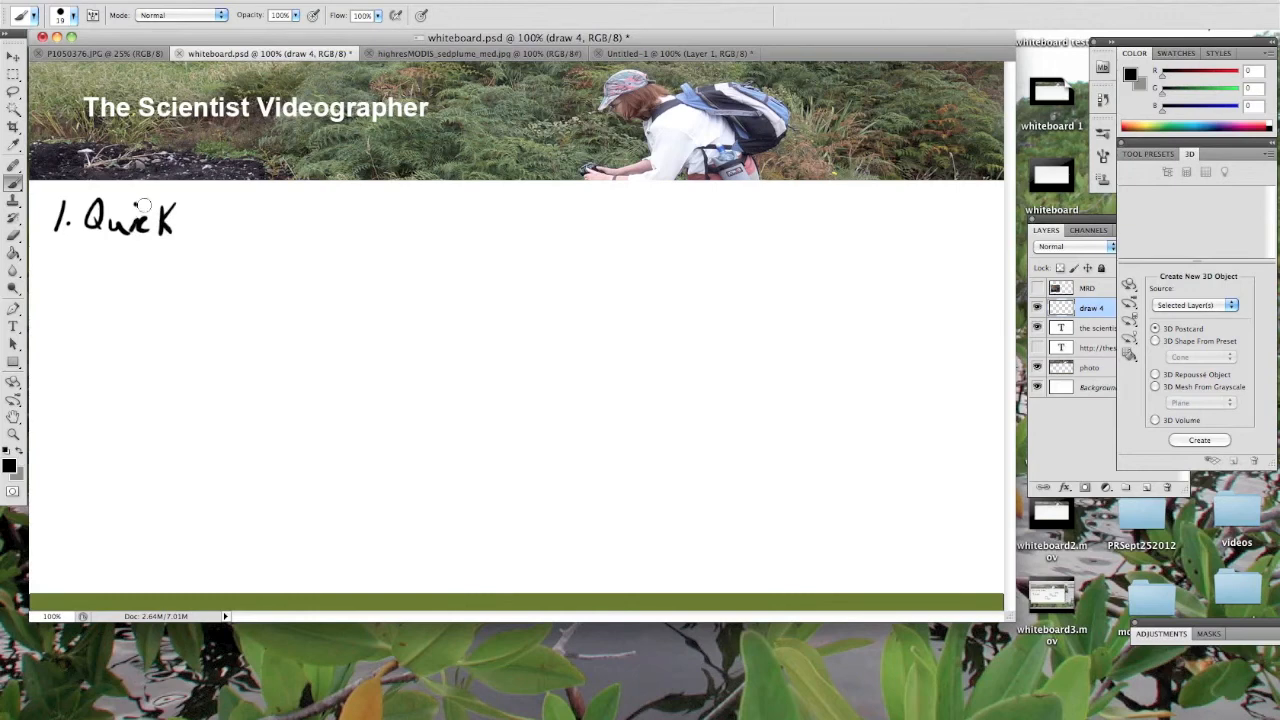
left_click_drag(180, 220, 230, 224)
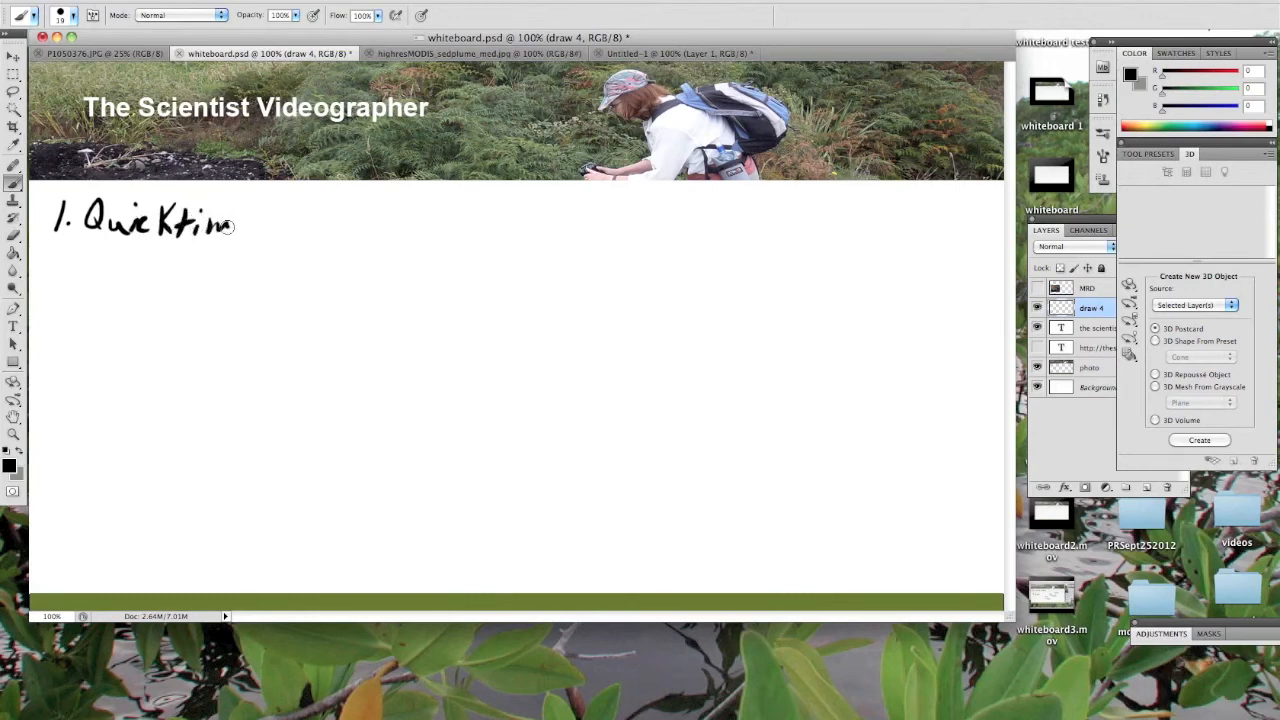
left_click_drag(228, 224, 250, 224)
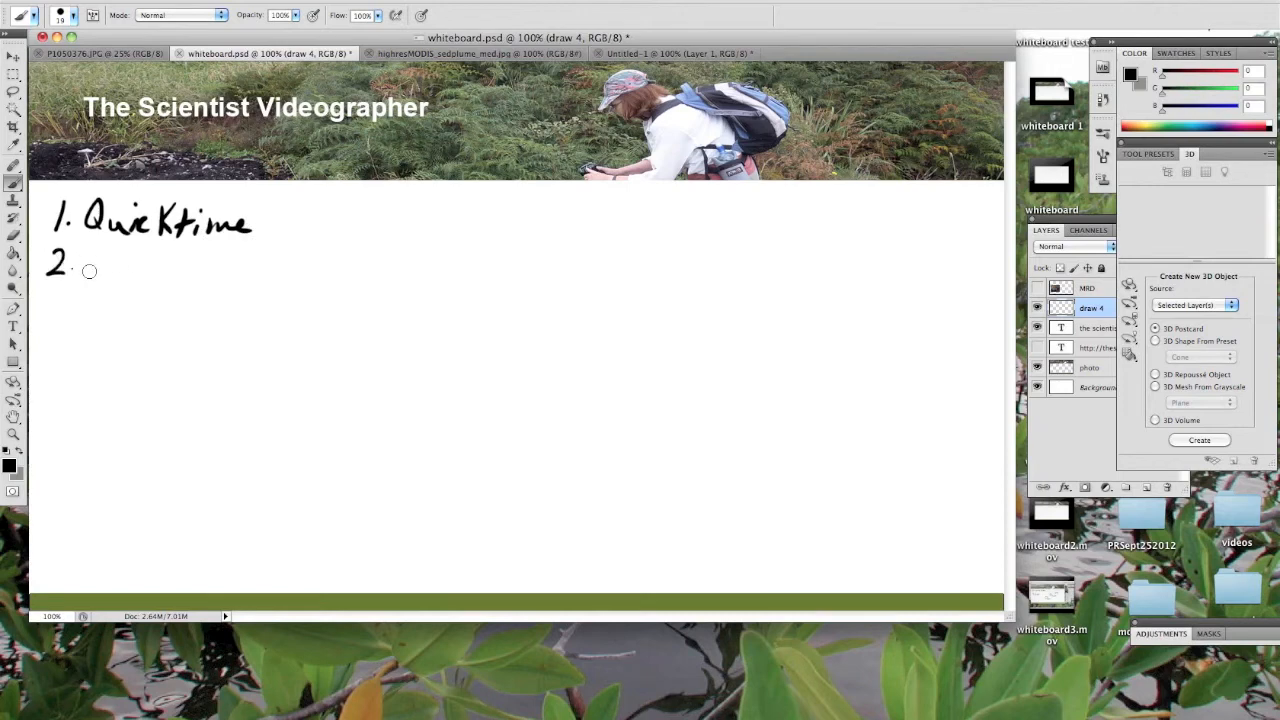
left_click_drag(90, 264, 164, 264)
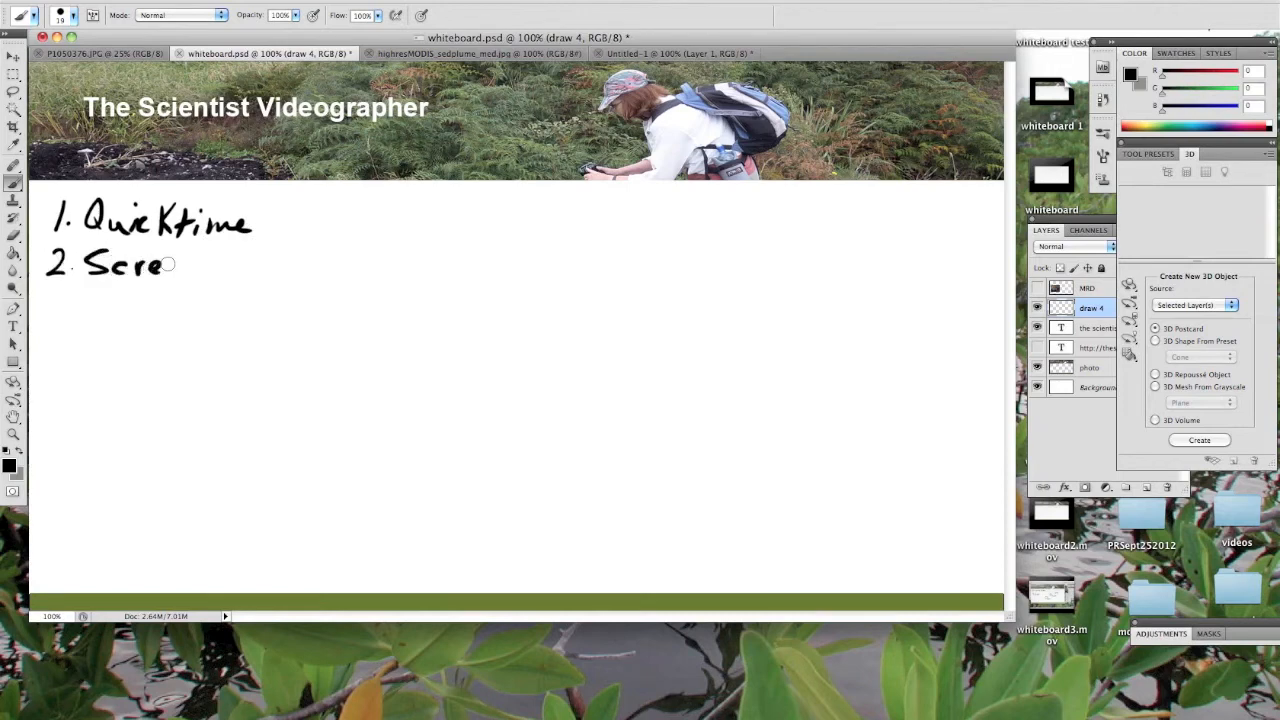
left_click_drag(160, 264, 230, 264)
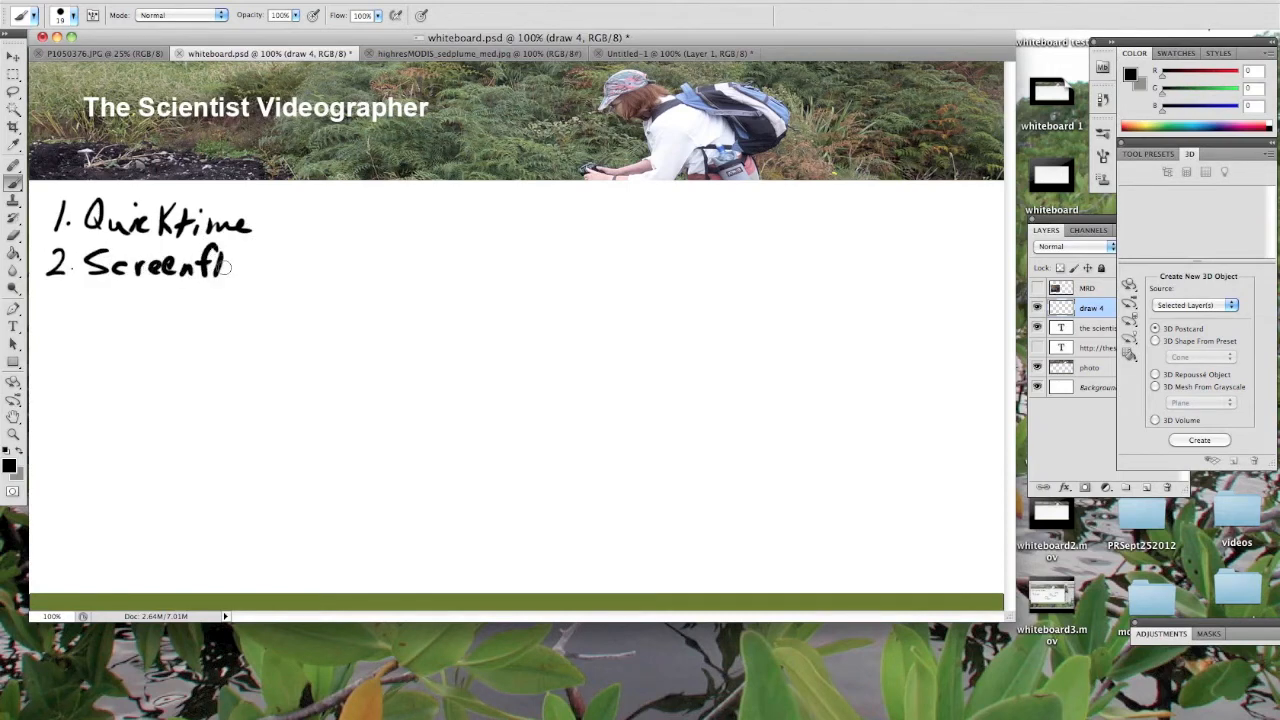
left_click_drag(224, 264, 304, 260)
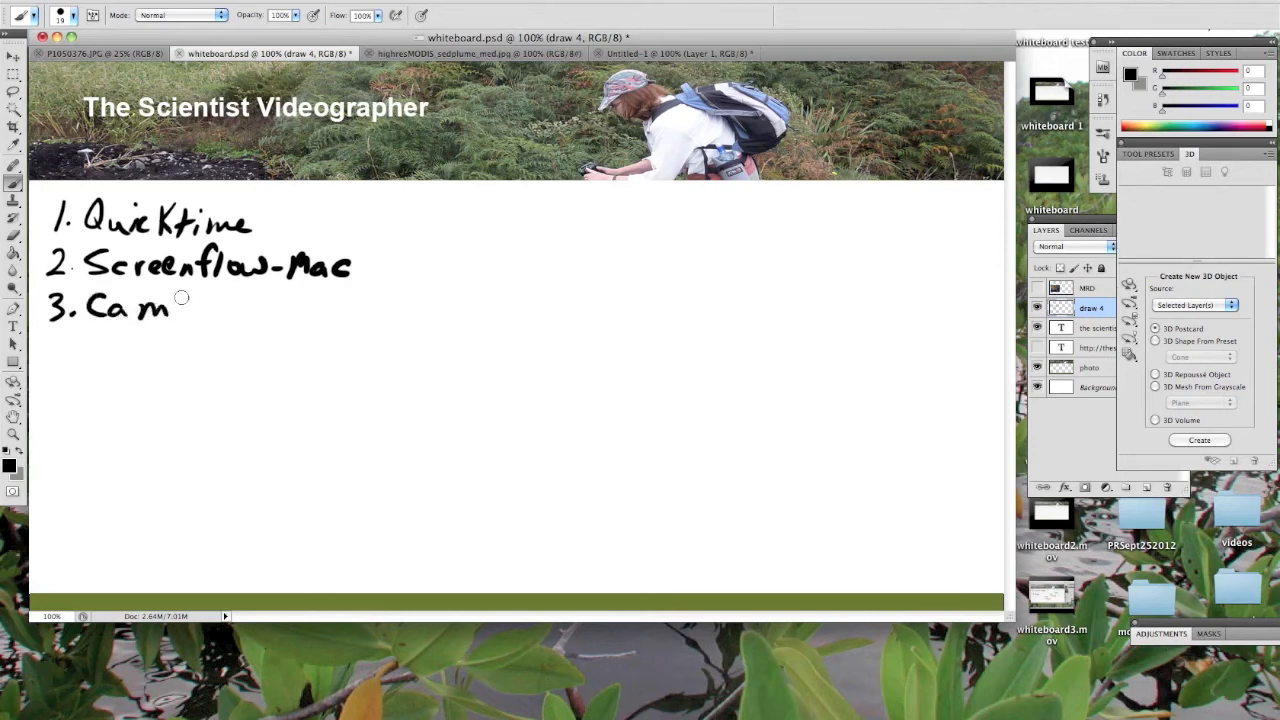
Handwrite item 3 Camtasia Studio with the note '2 PC/mac' beneath it
left_click_drag(184, 304, 250, 304)
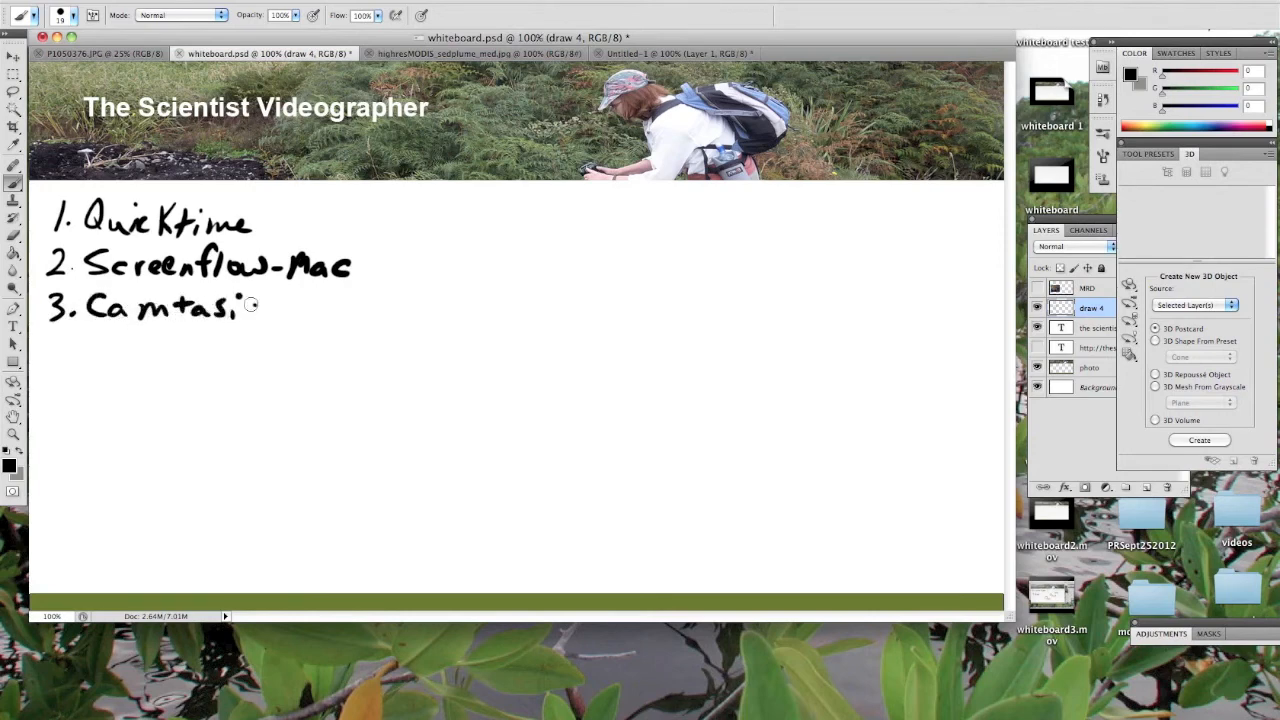
left_click_drag(250, 304, 310, 304)
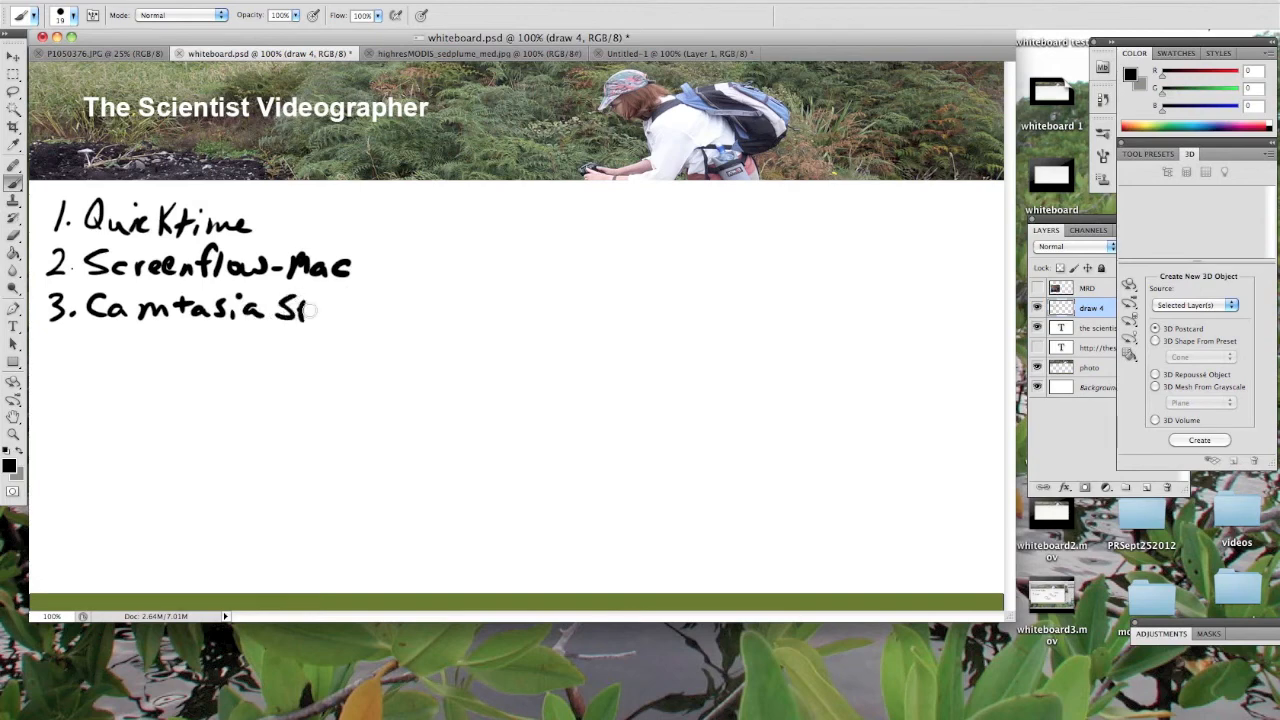
left_click_drag(300, 308, 380, 312)
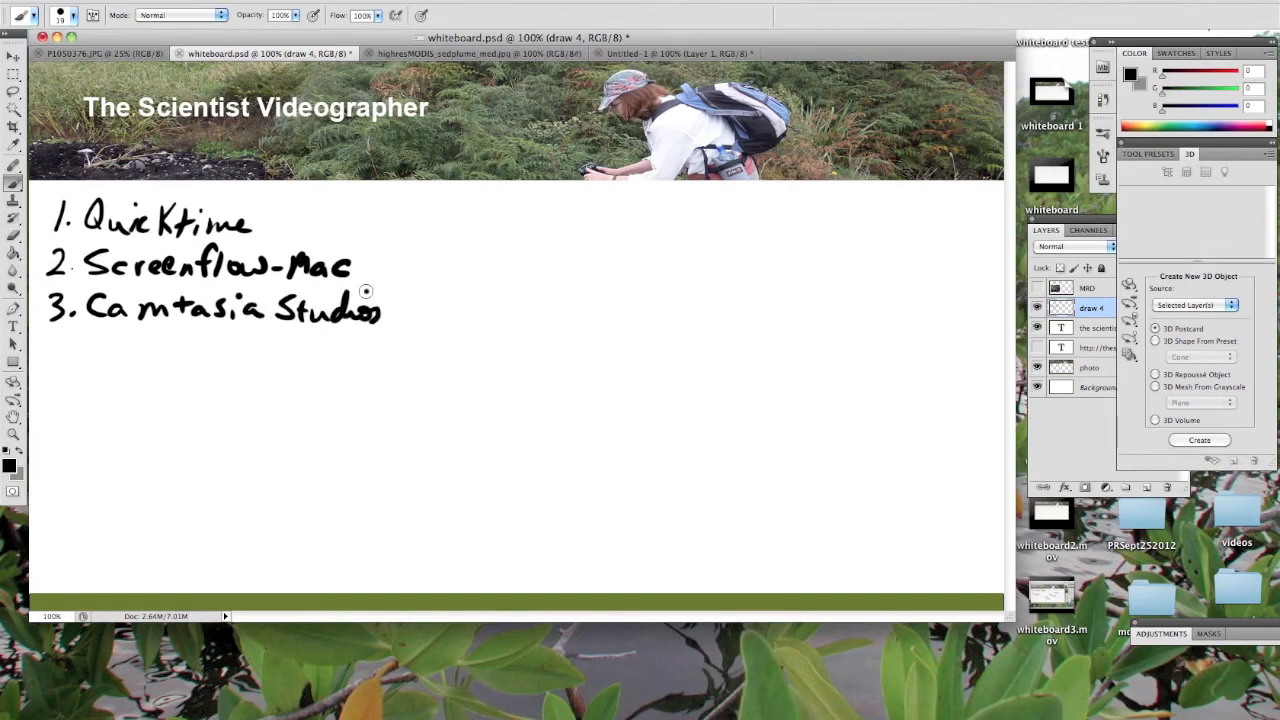
left_click_drag(110, 330, 136, 350)
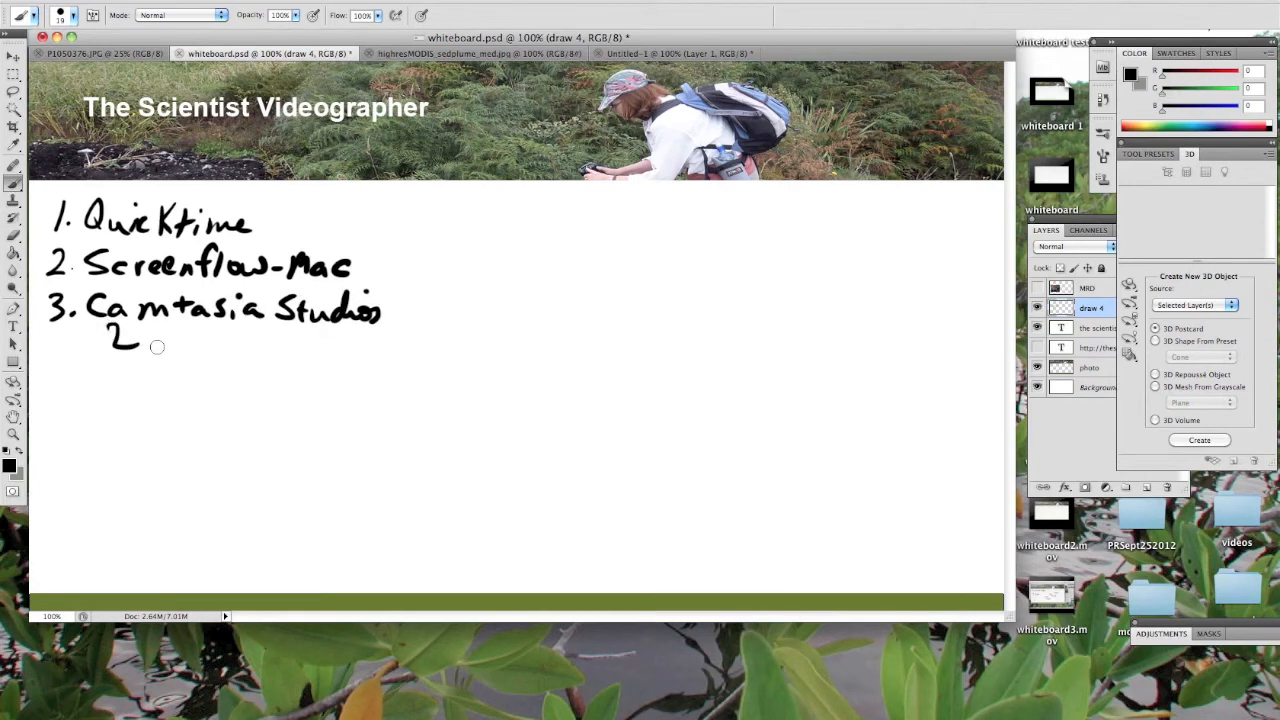
left_click_drag(144, 336, 196, 340)
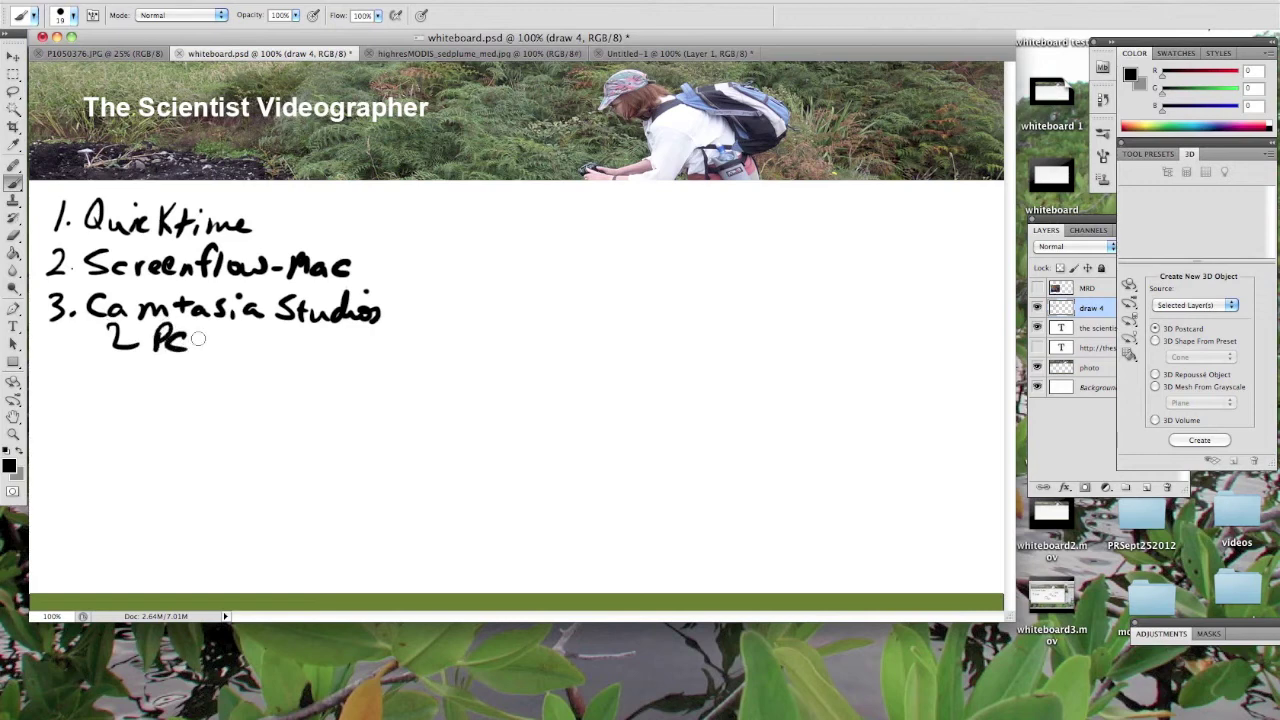
left_click_drag(200, 340, 272, 340)
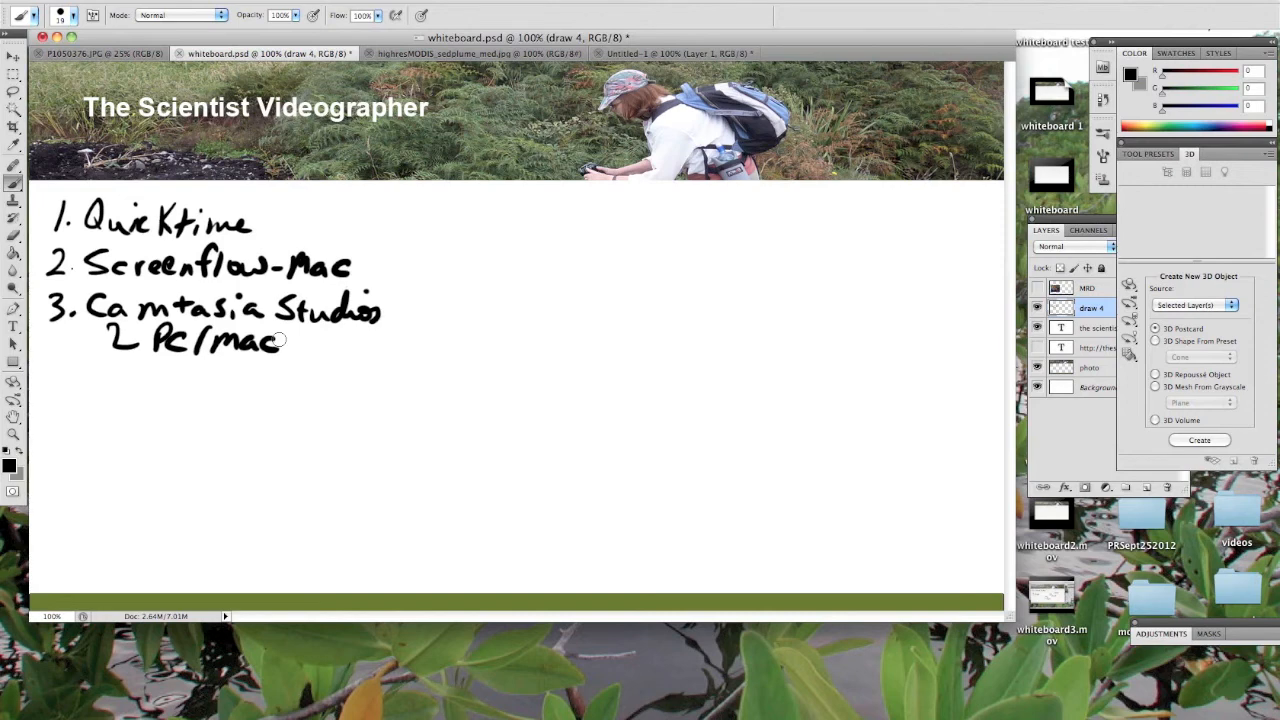
mouse_move(312, 418)
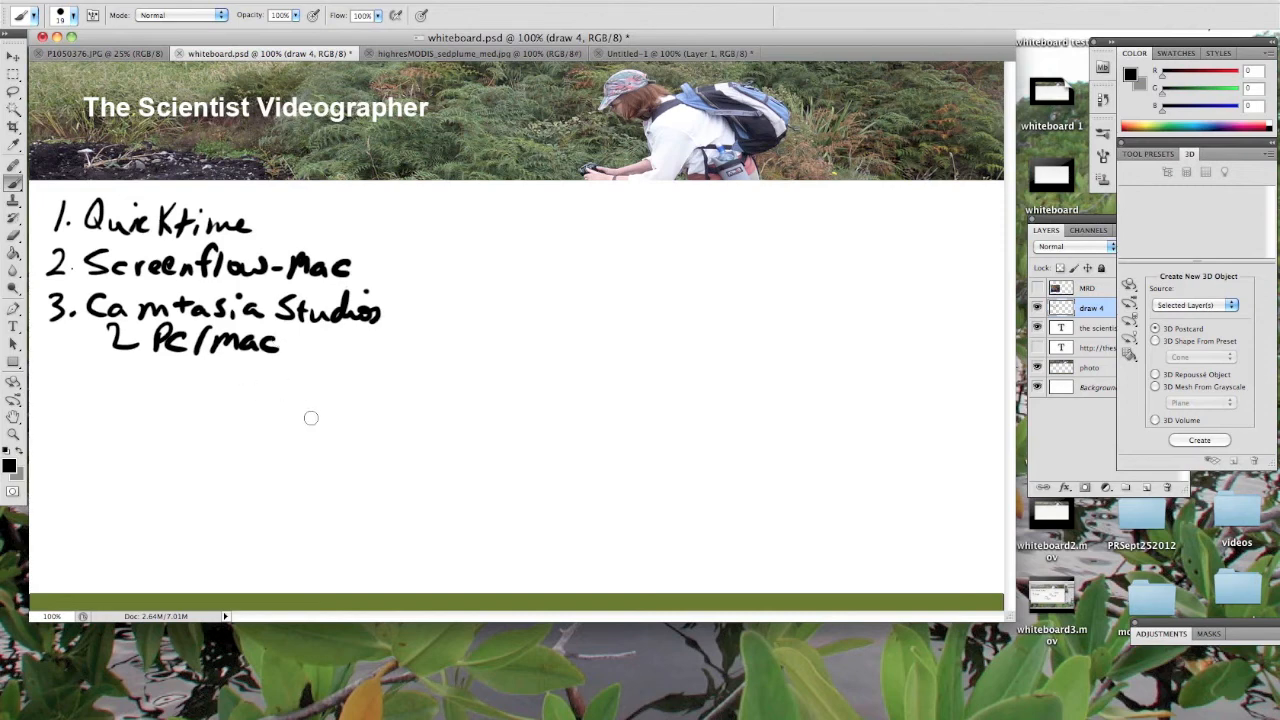
mouse_move(532, 276)
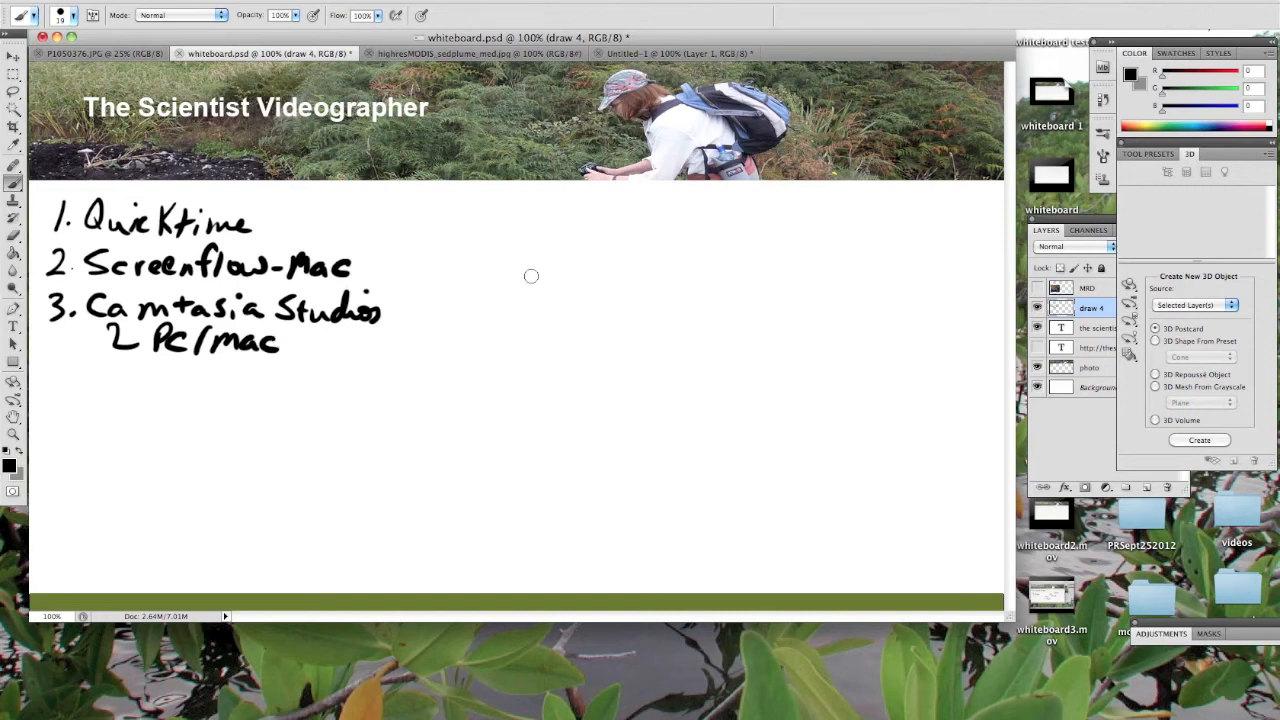
Draw a box right of the list with 'Drawing Pad' handwritten inside and underlined
left_click_drag(548, 284, 748, 466)
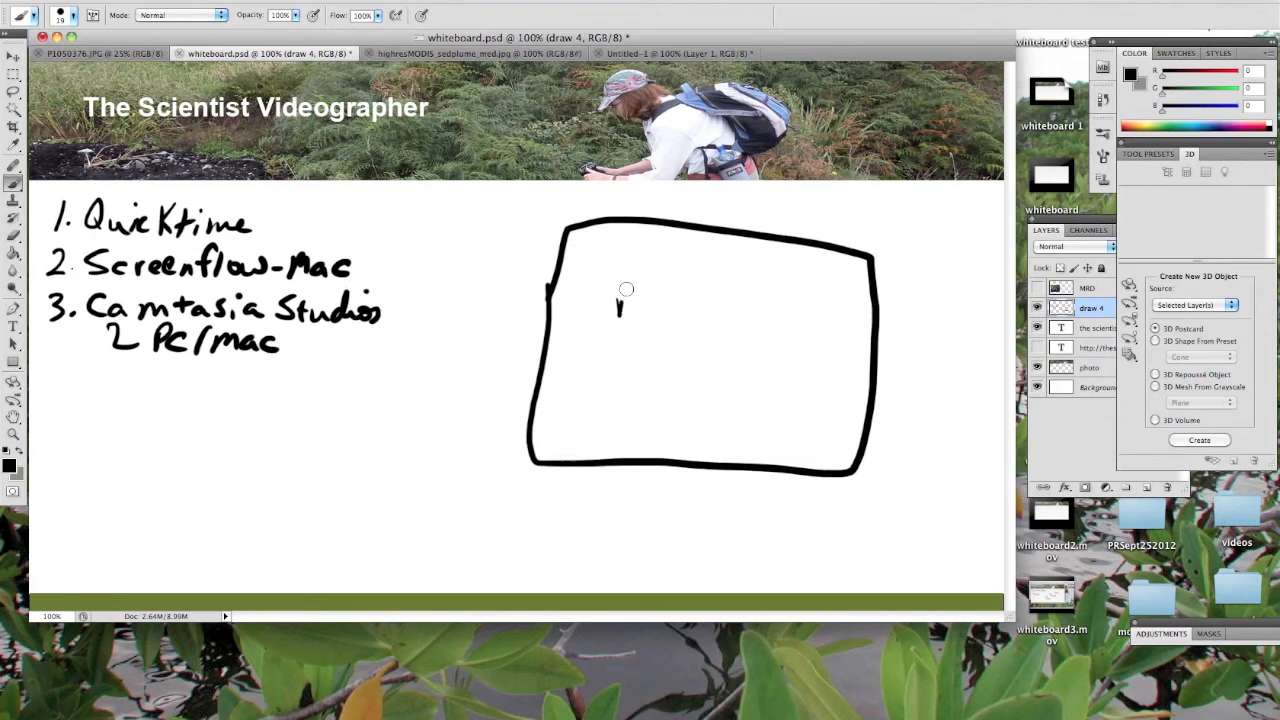
left_click_drag(620, 310, 750, 320)
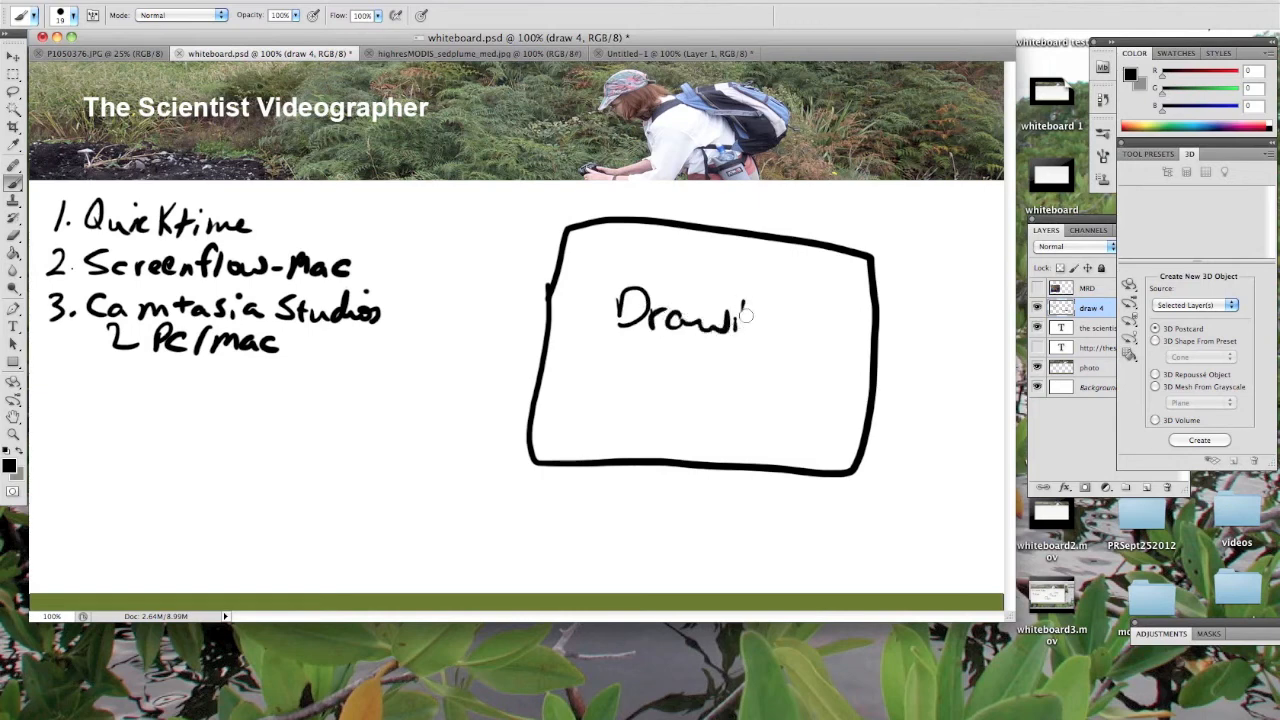
left_click_drag(744, 316, 664, 396)
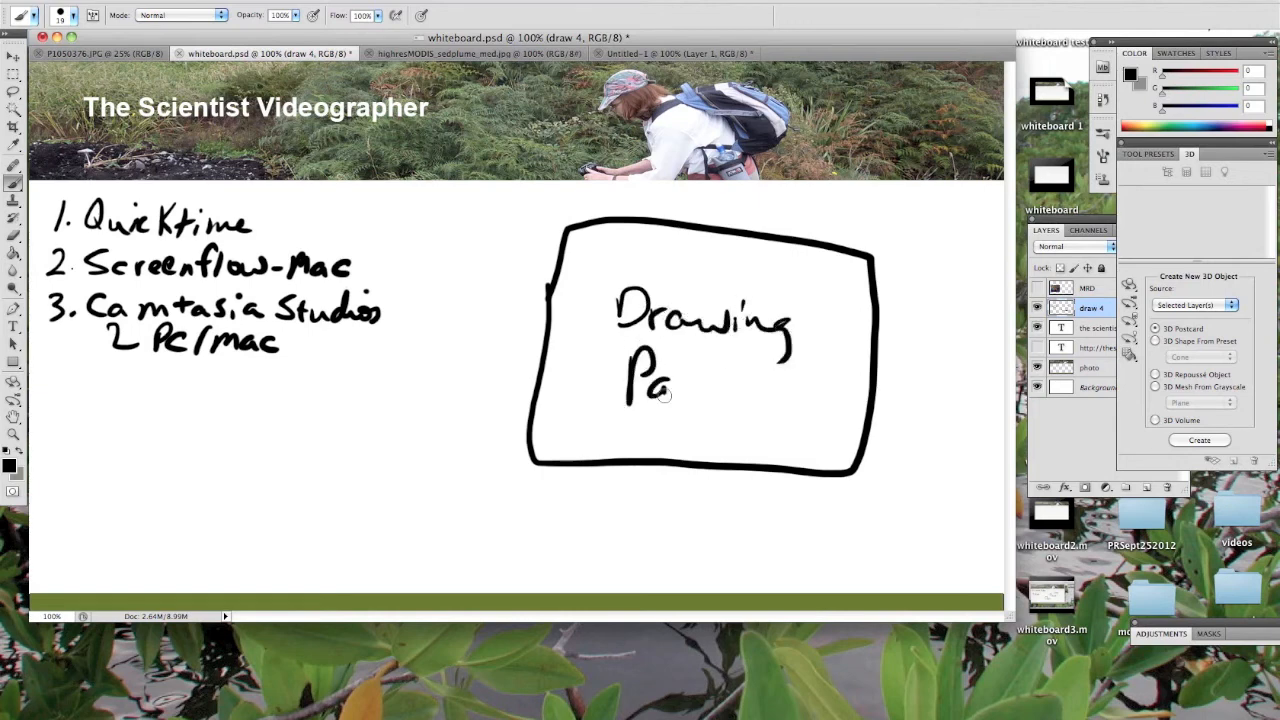
left_click_drag(680, 396, 800, 384)
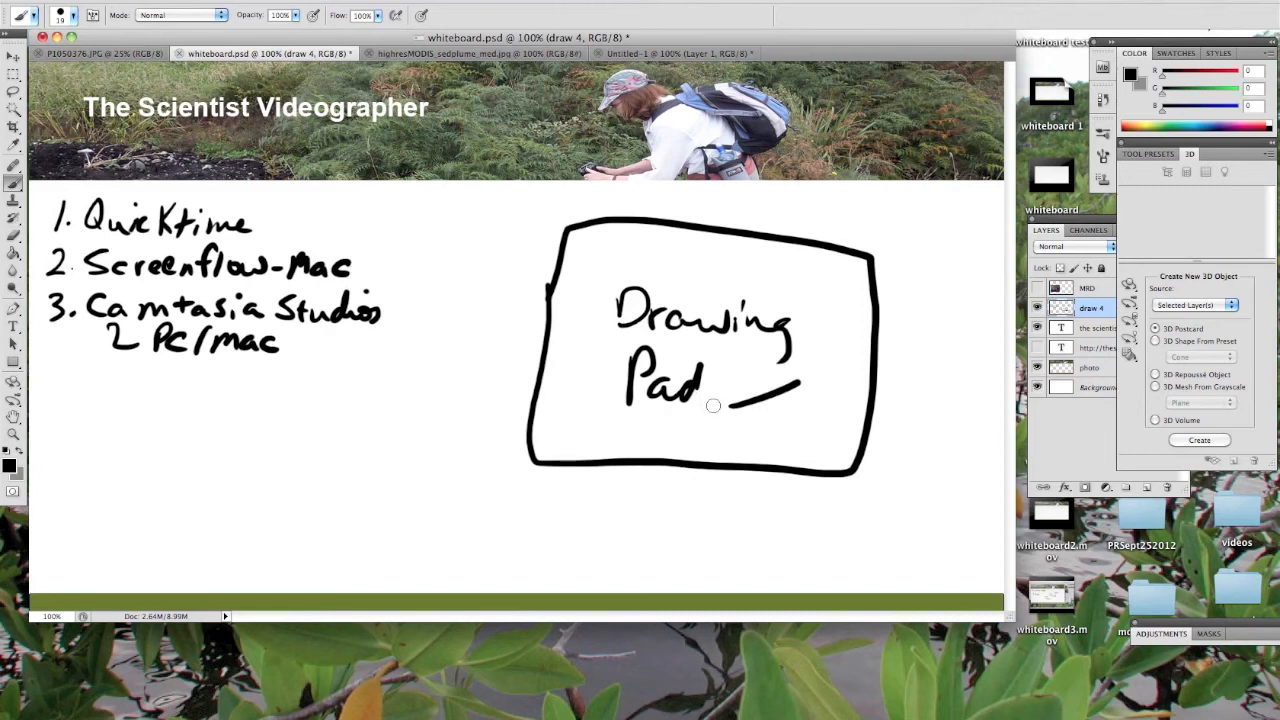
left_click_drag(710, 420, 718, 436)
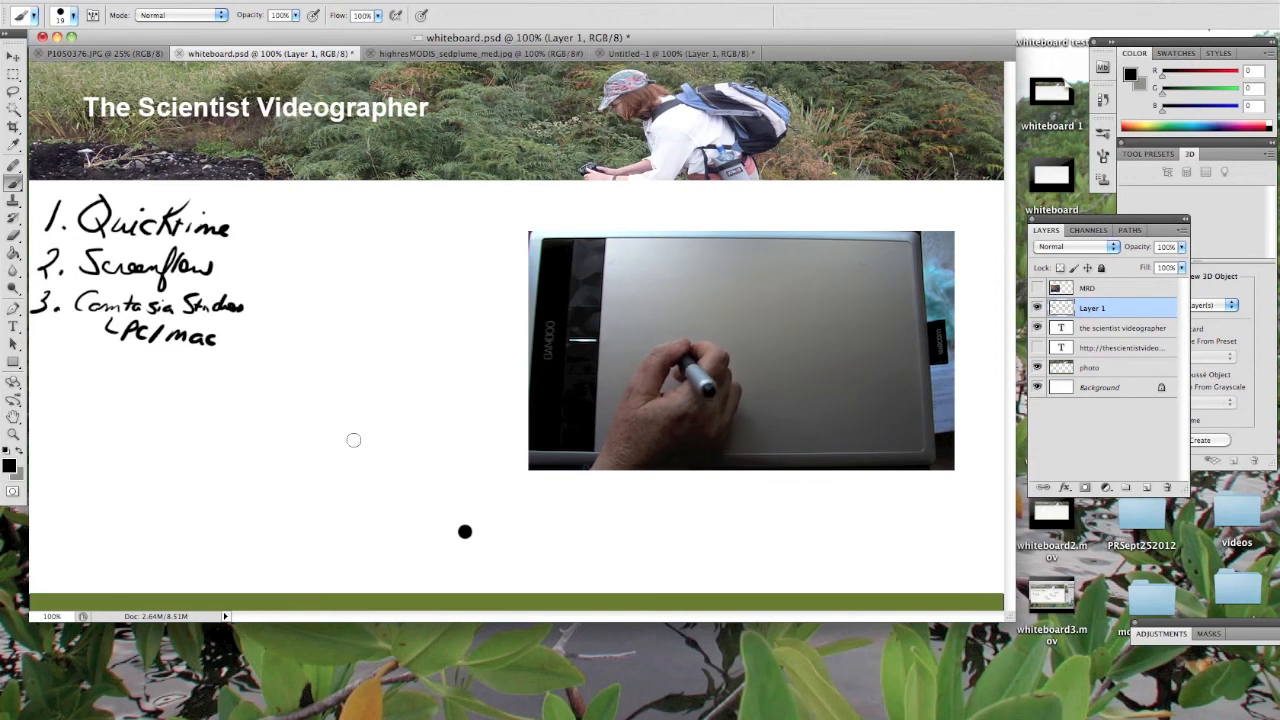
Scribble wavy test lines along the bottom, write 'Bamboo' mid-canvas and add a squiggle left of Wacom
left_click_drag(520, 490, 596, 510)
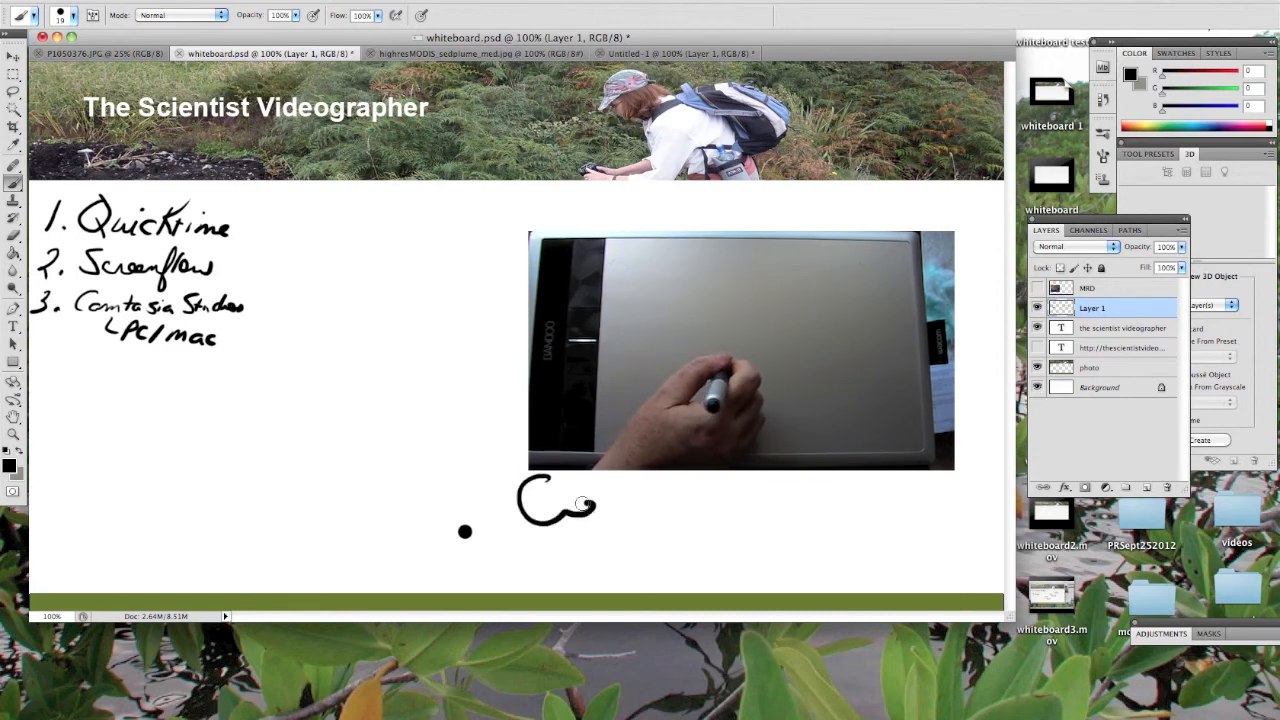
left_click_drag(540, 500, 790, 504)
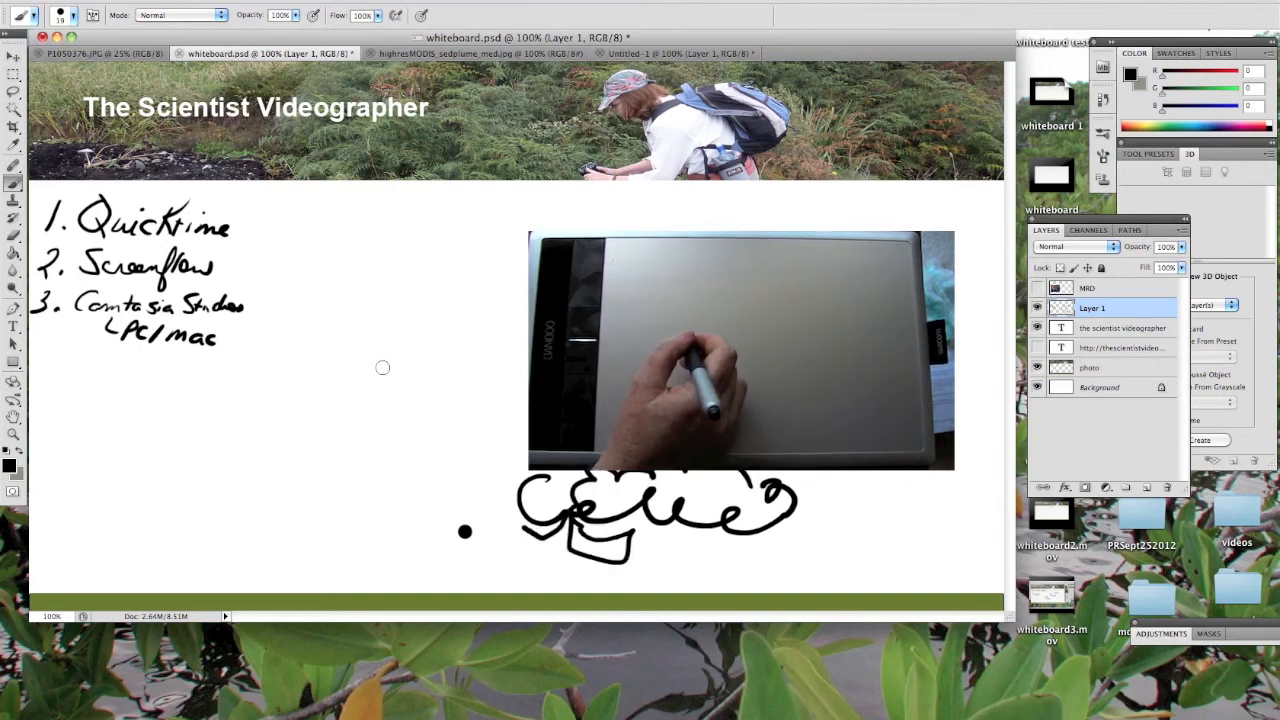
mouse_move(320, 380)
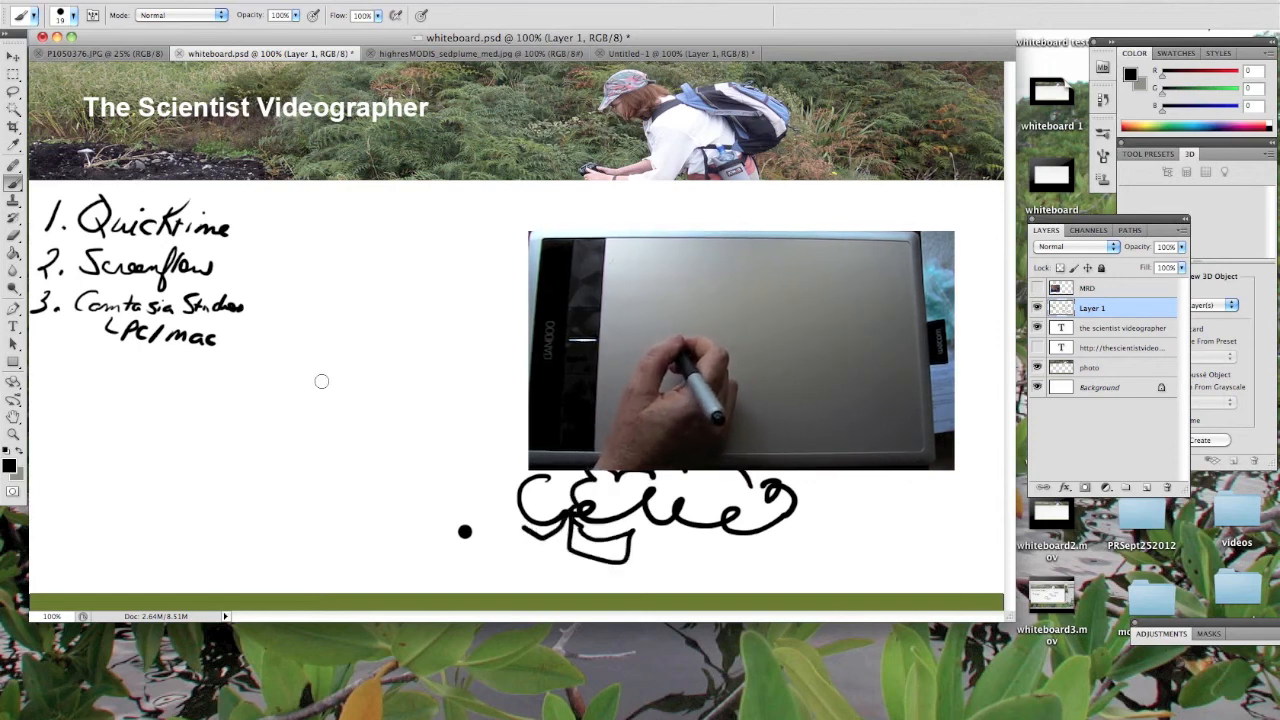
mouse_move(344, 356)
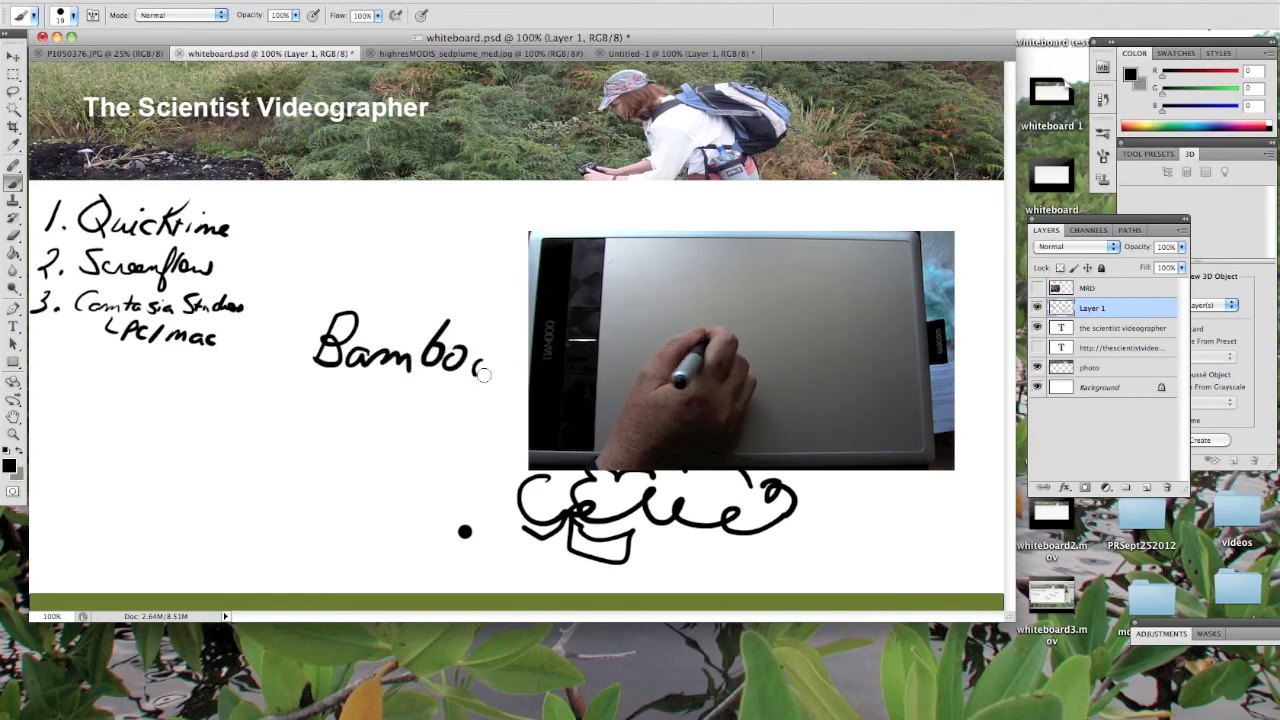
left_click_drag(250, 410, 310, 440)
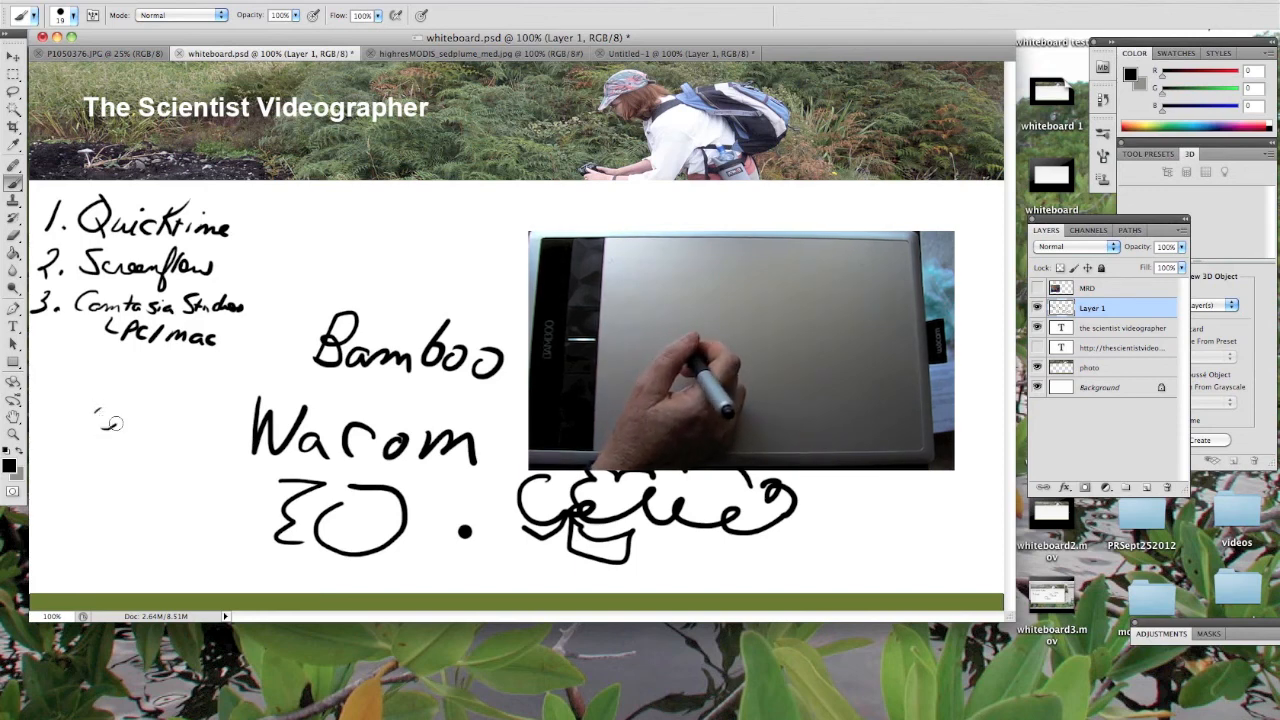
left_click_drag(100, 414, 160, 480)
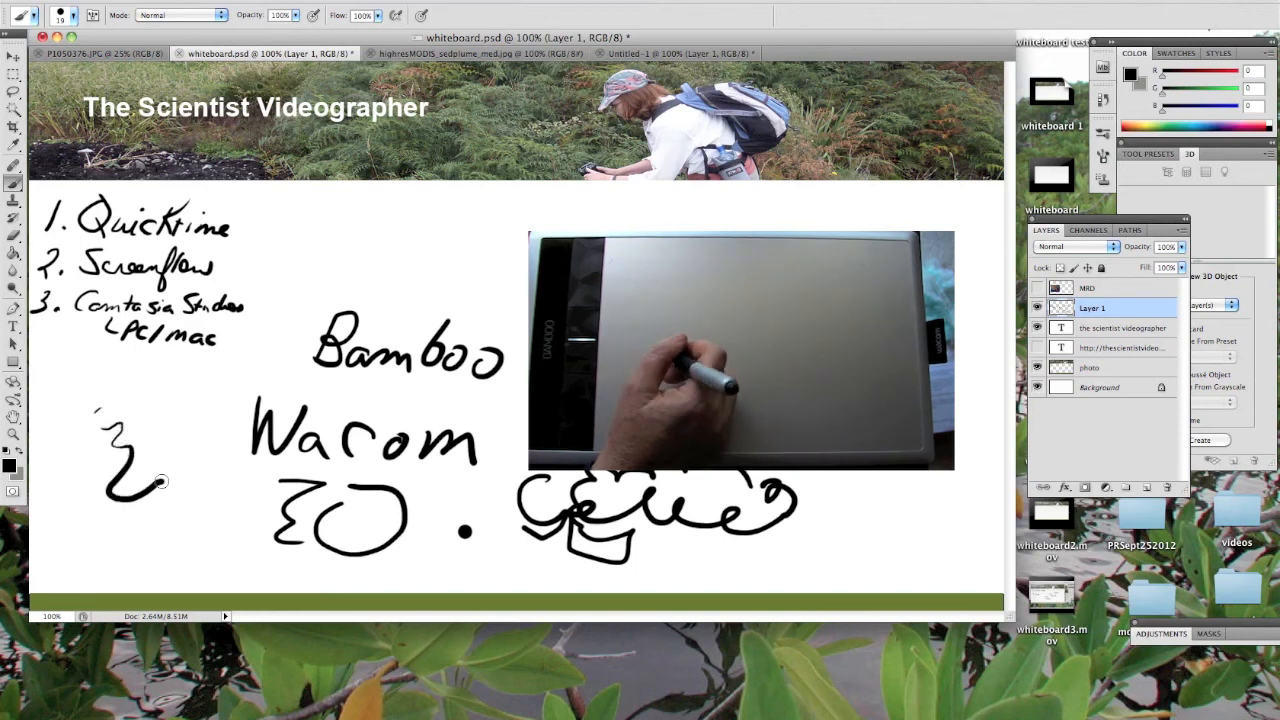
left_click_drag(150, 470, 200, 530)
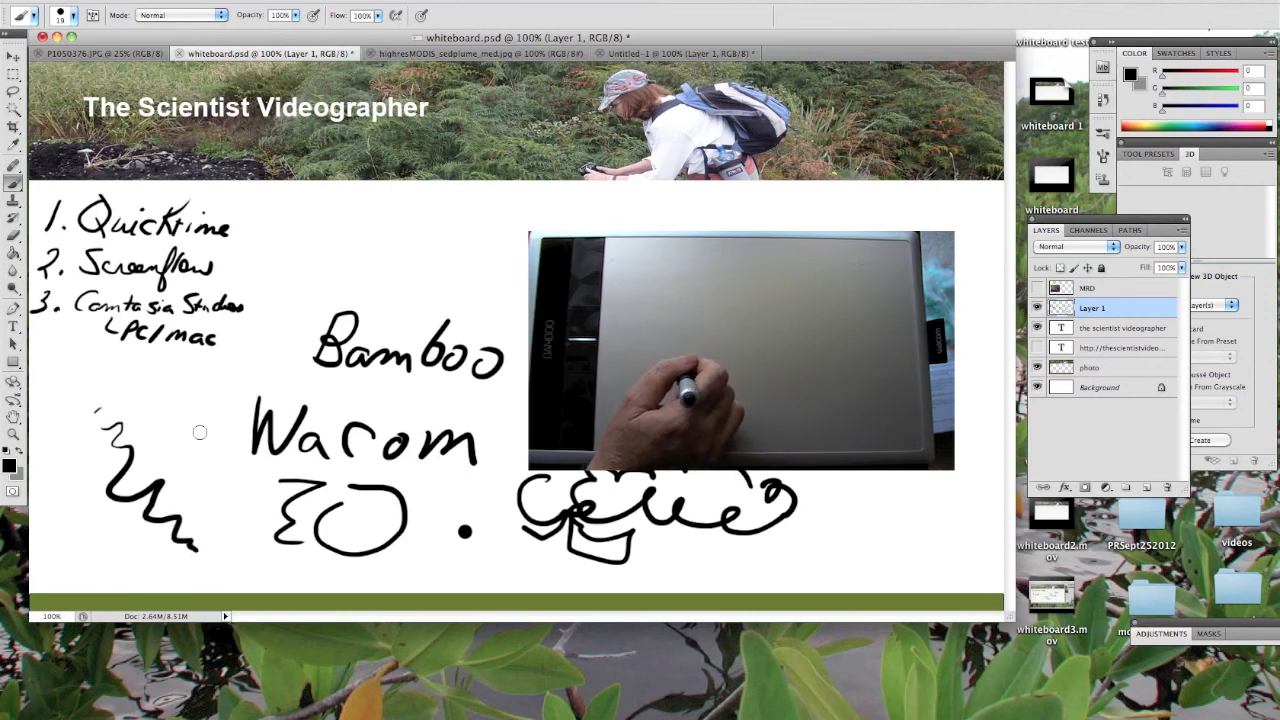